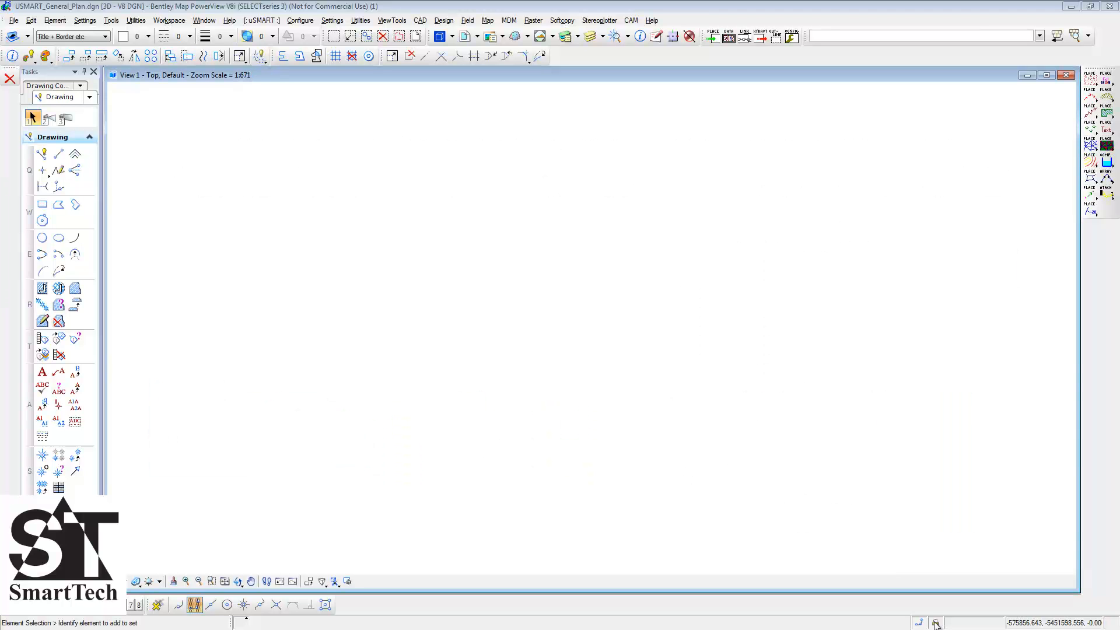
Step: Import 72 SPoints from General Plan SPoints.csv through Map > SPoint > Import
{"action": "left_click", "coordinate": [487, 20]}
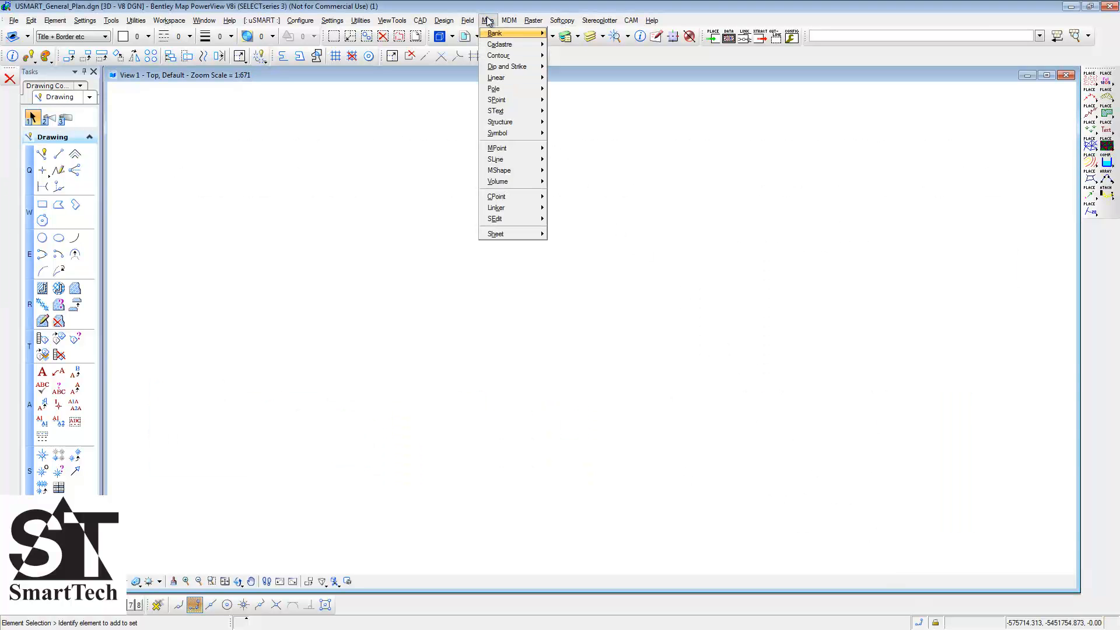
{"action": "mouse_move", "coordinate": [498, 99]}
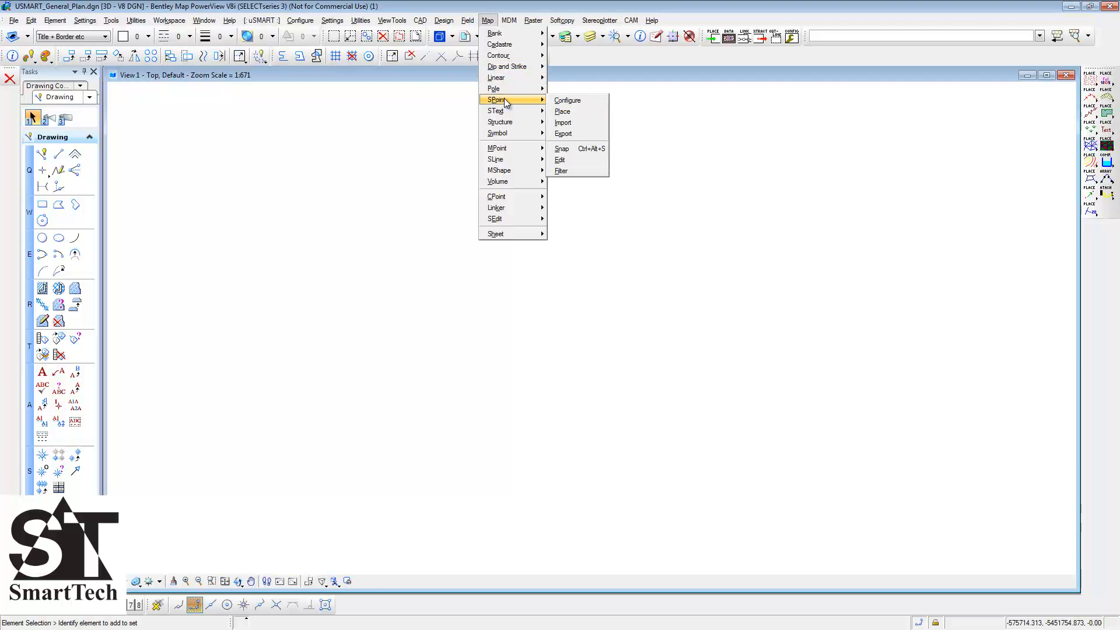
{"action": "left_click", "coordinate": [565, 126]}
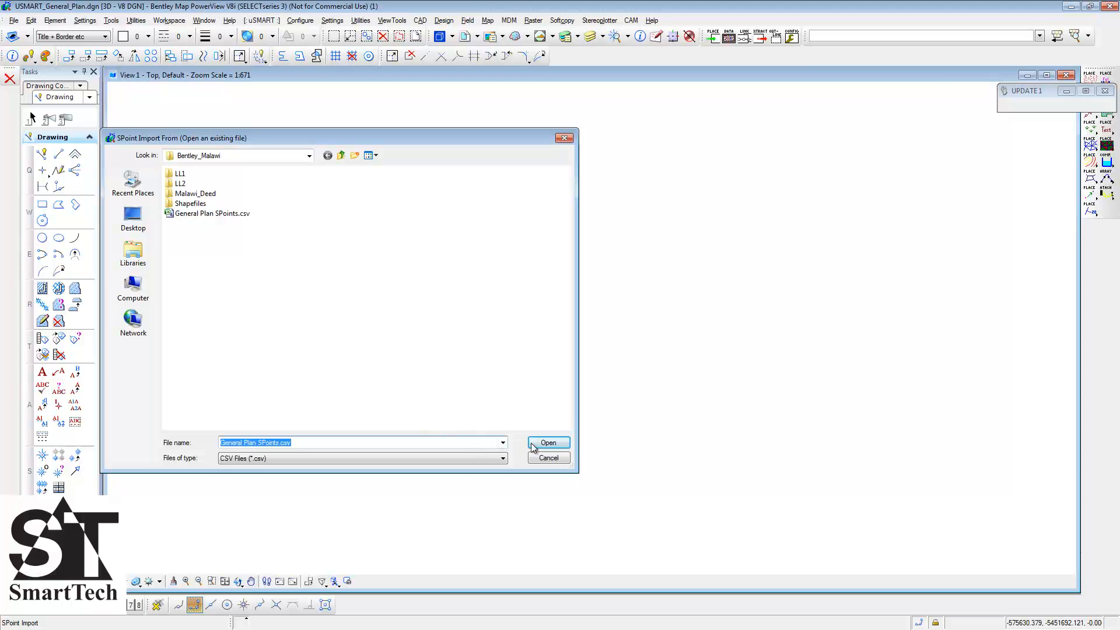
{"action": "left_click", "coordinate": [549, 443]}
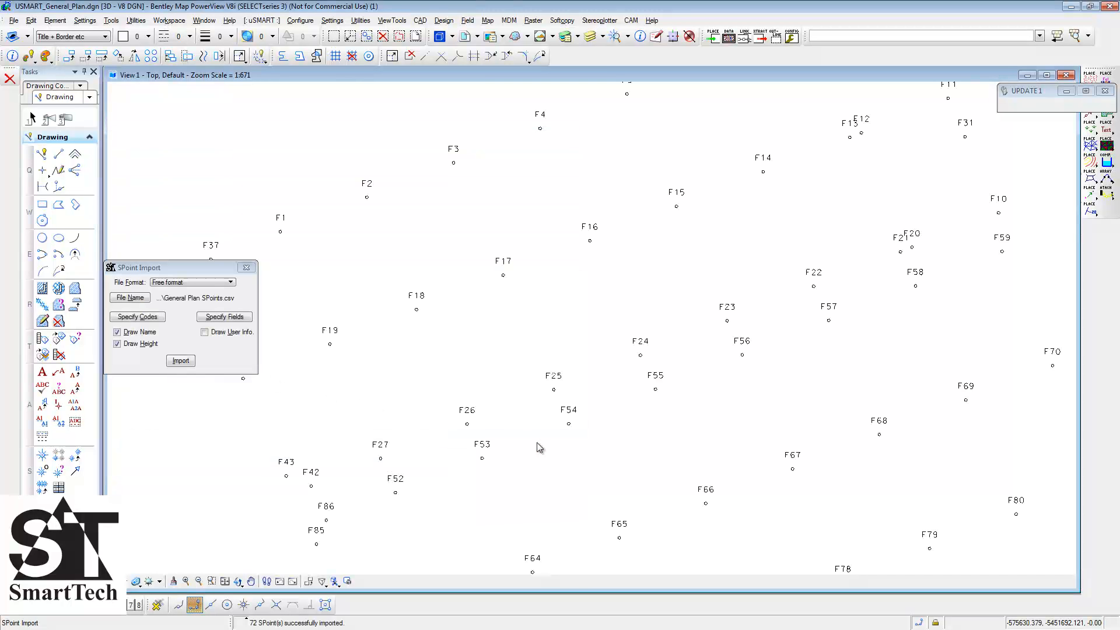
{"action": "mouse_move", "coordinate": [496, 369]}
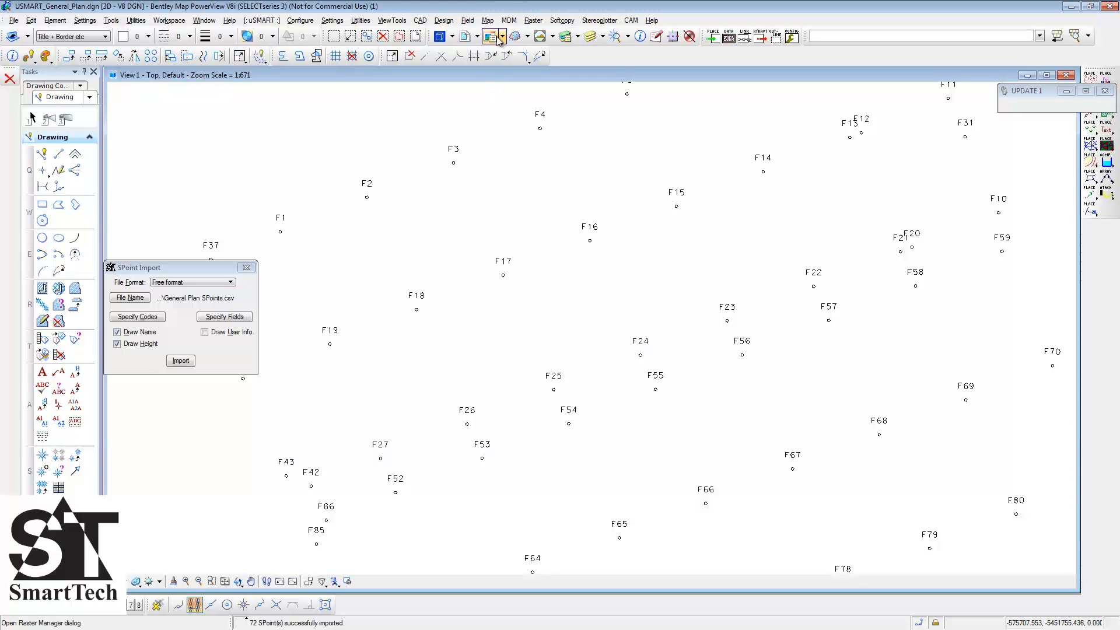
Step: Import 37 cadastre parcels from the ESRI shapefile General Plan Shapefile.shp
{"action": "left_click", "coordinate": [487, 20]}
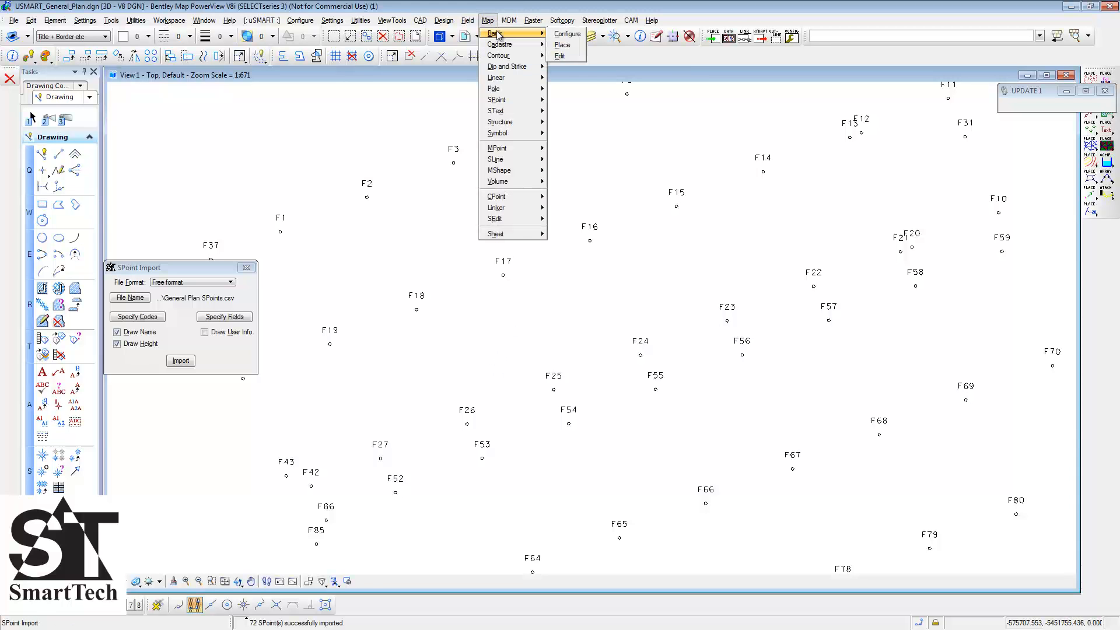
{"action": "mouse_move", "coordinate": [511, 43]}
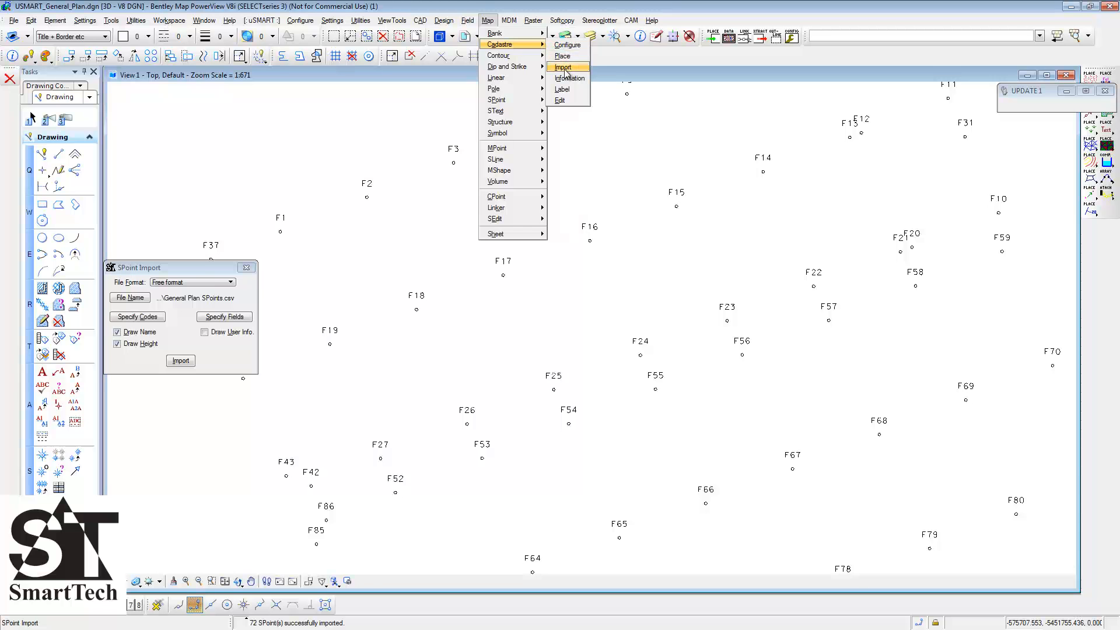
{"action": "left_click", "coordinate": [563, 67]}
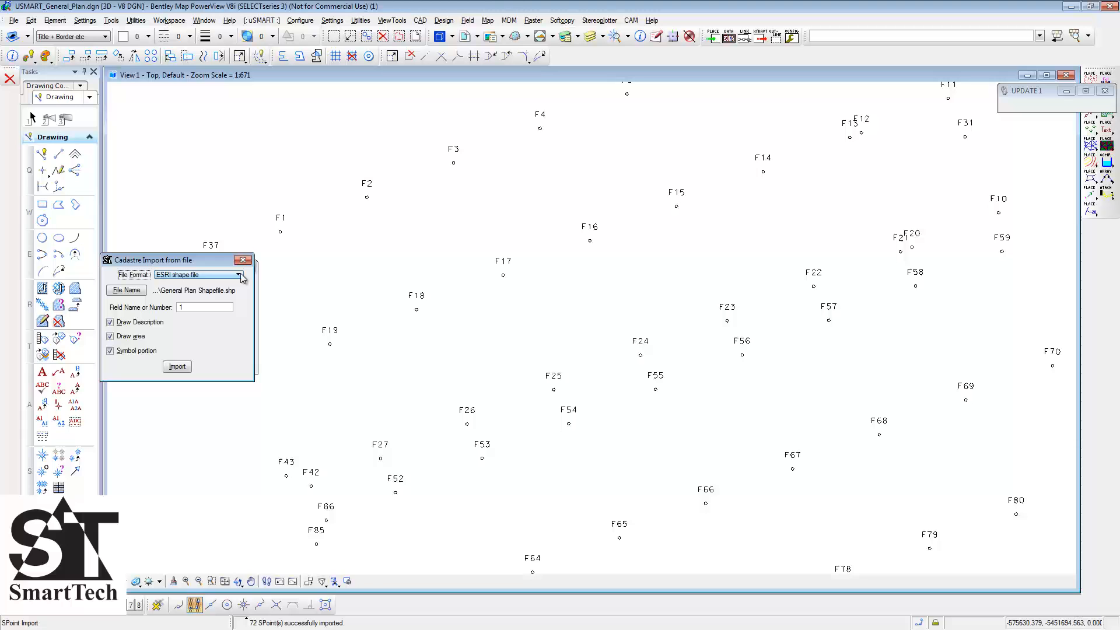
{"action": "mouse_move", "coordinate": [196, 290]}
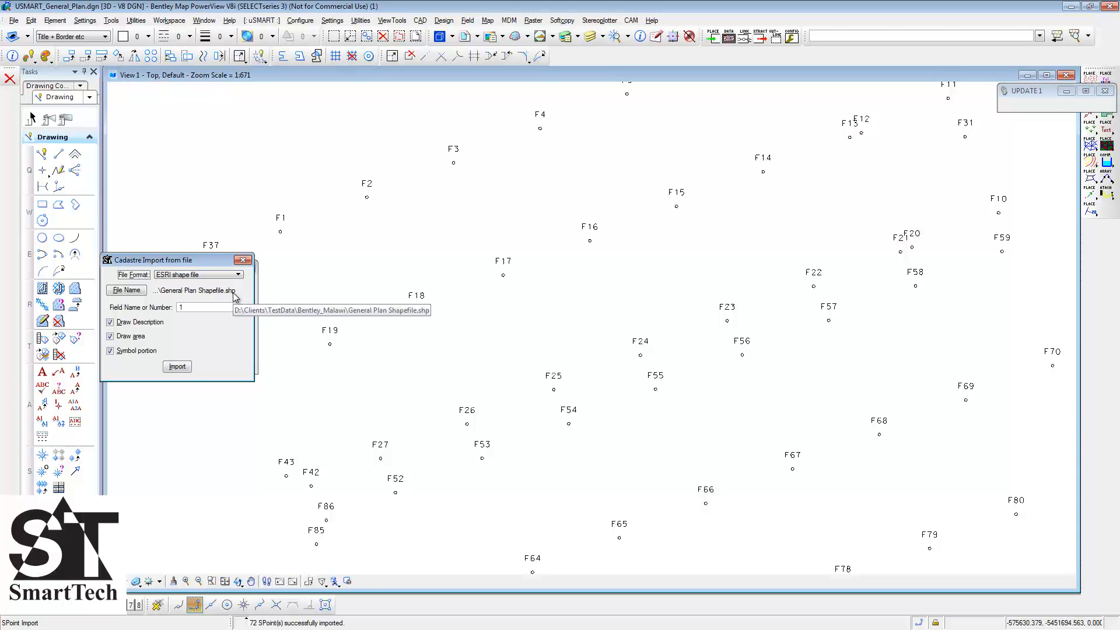
{"action": "left_click", "coordinate": [126, 290]}
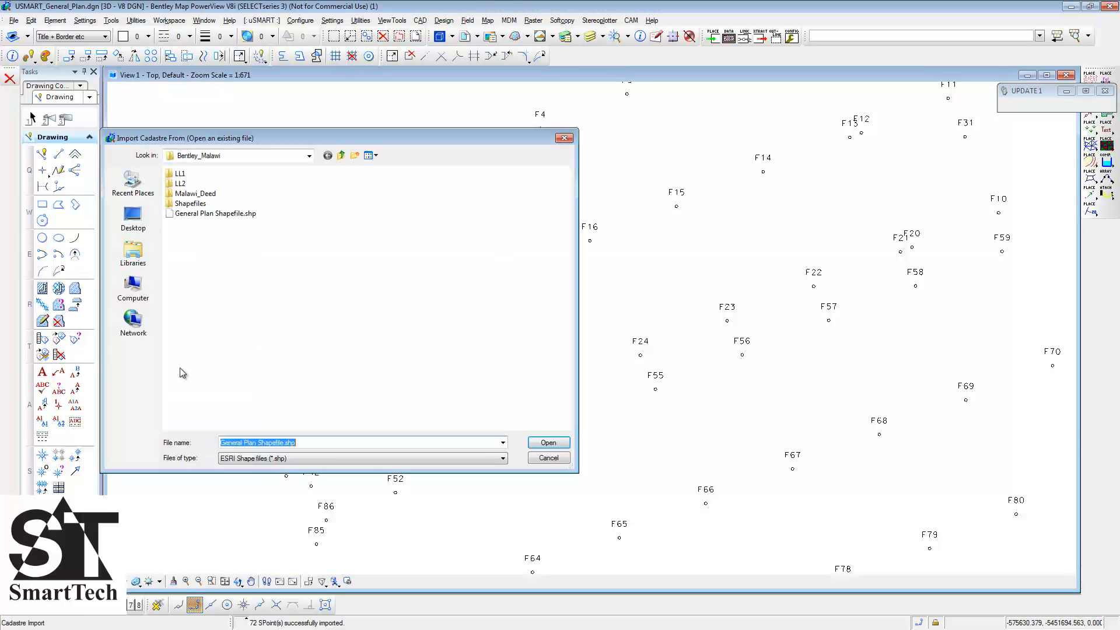
{"action": "left_click", "coordinate": [548, 442]}
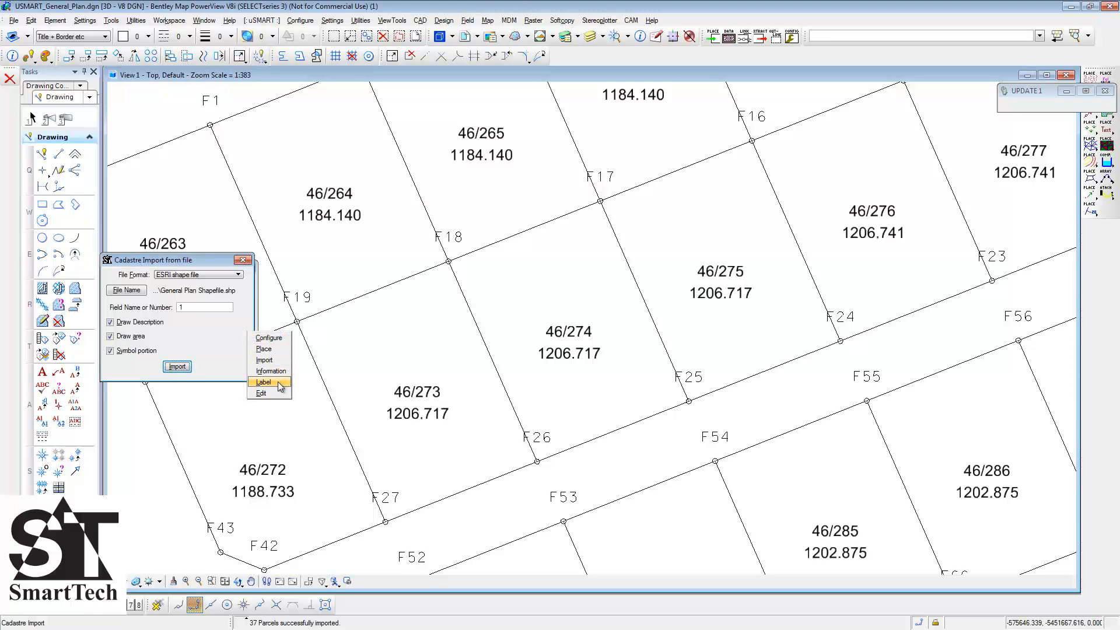
Step: Run Cadastre Label with Direction and Distance checked on the parcels
{"action": "left_click", "coordinate": [264, 381]}
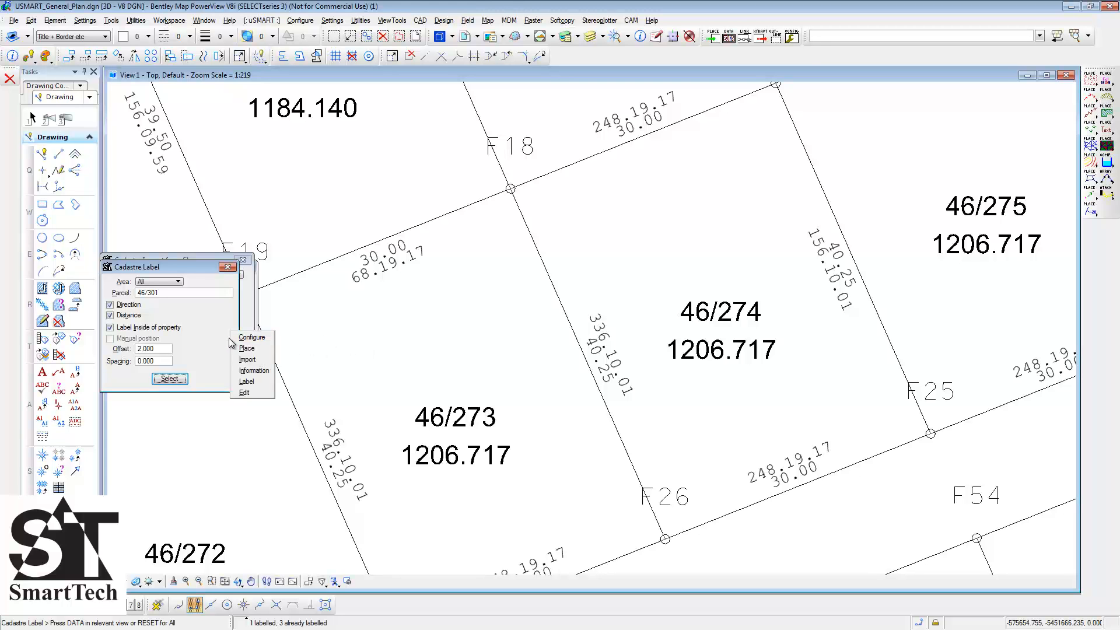
Step: Export all 37 parcels' information to General Plan Information.txt, then close the import dialog
{"action": "left_click", "coordinate": [254, 369]}
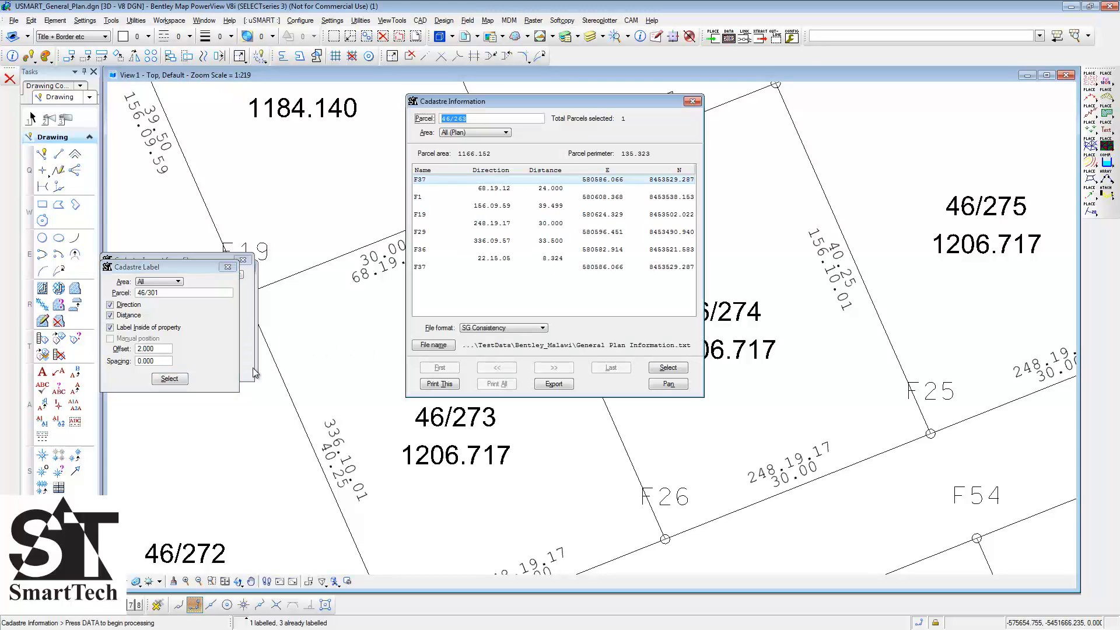
{"action": "mouse_move", "coordinate": [319, 304]}
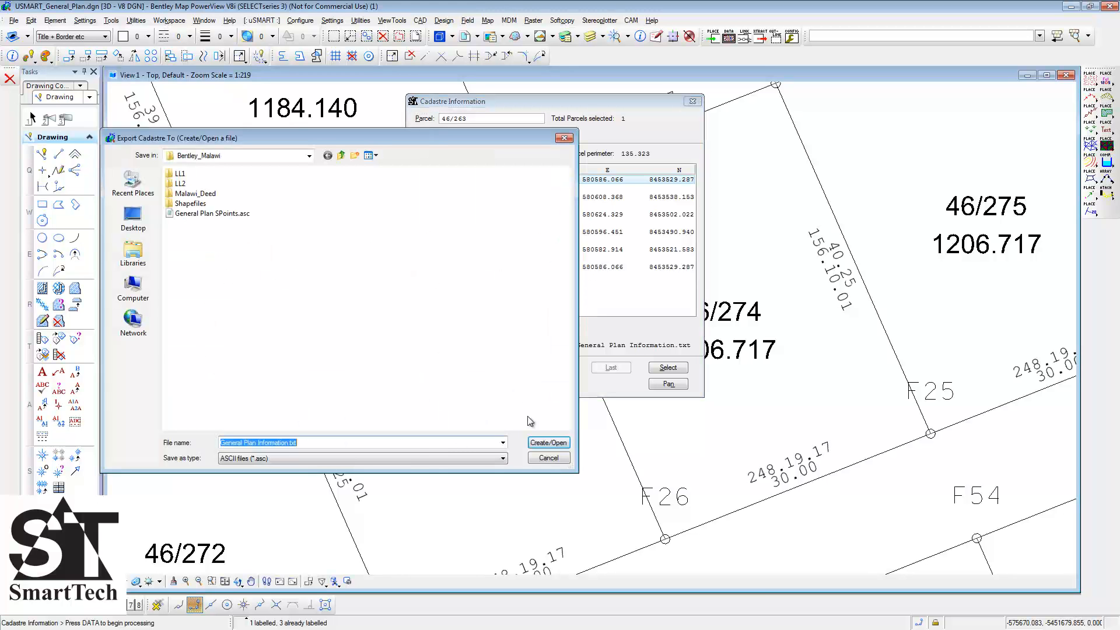
{"action": "left_click", "coordinate": [549, 442]}
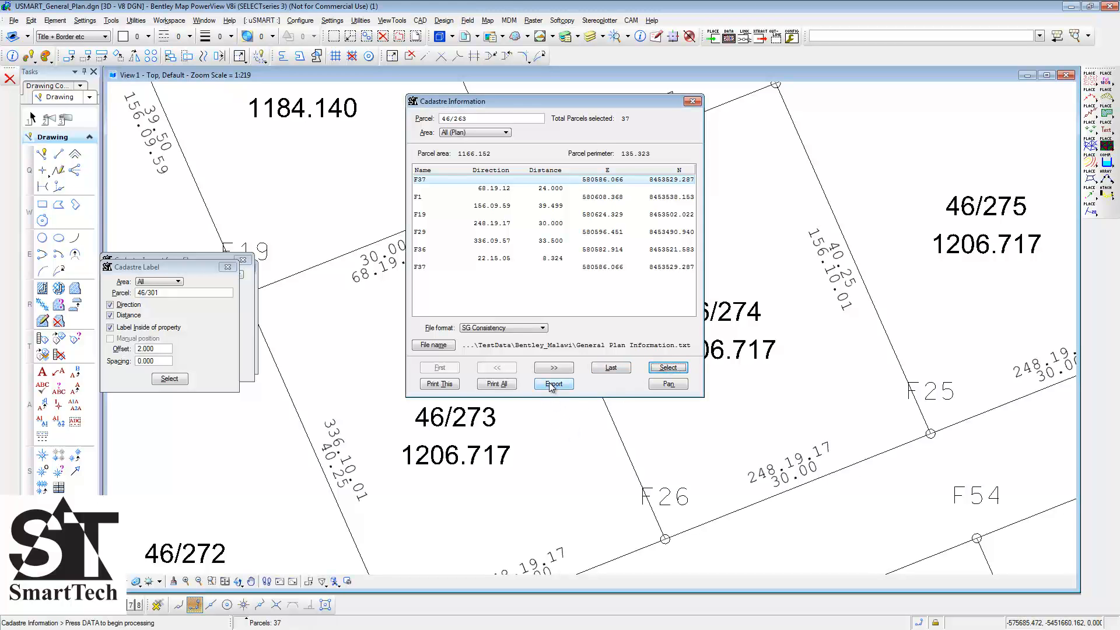
{"action": "left_click", "coordinate": [554, 384]}
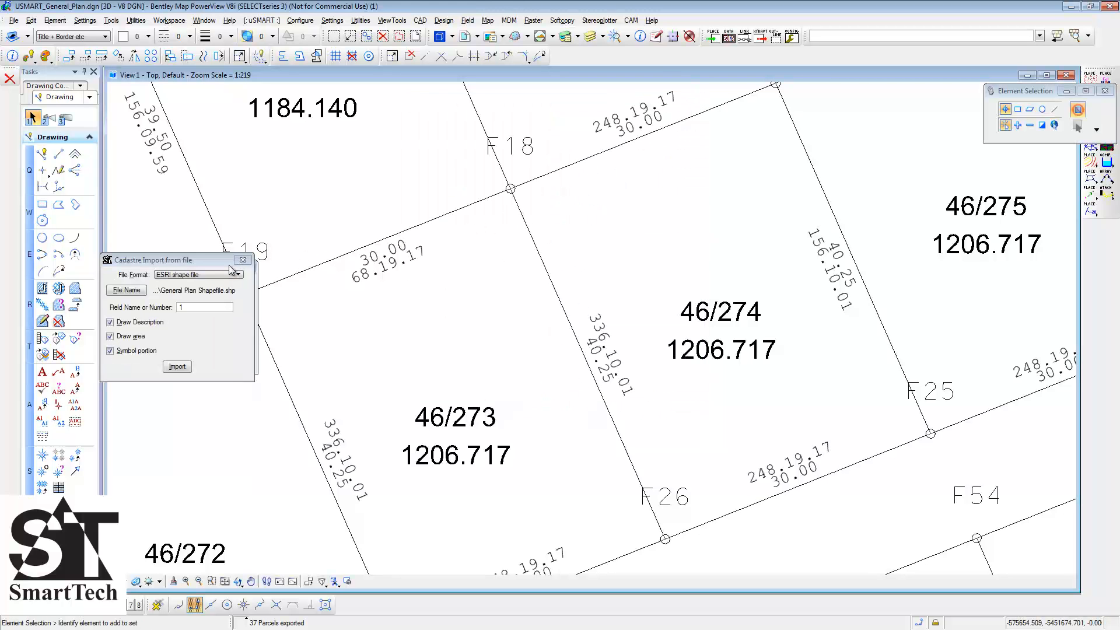
{"action": "left_click", "coordinate": [242, 259]}
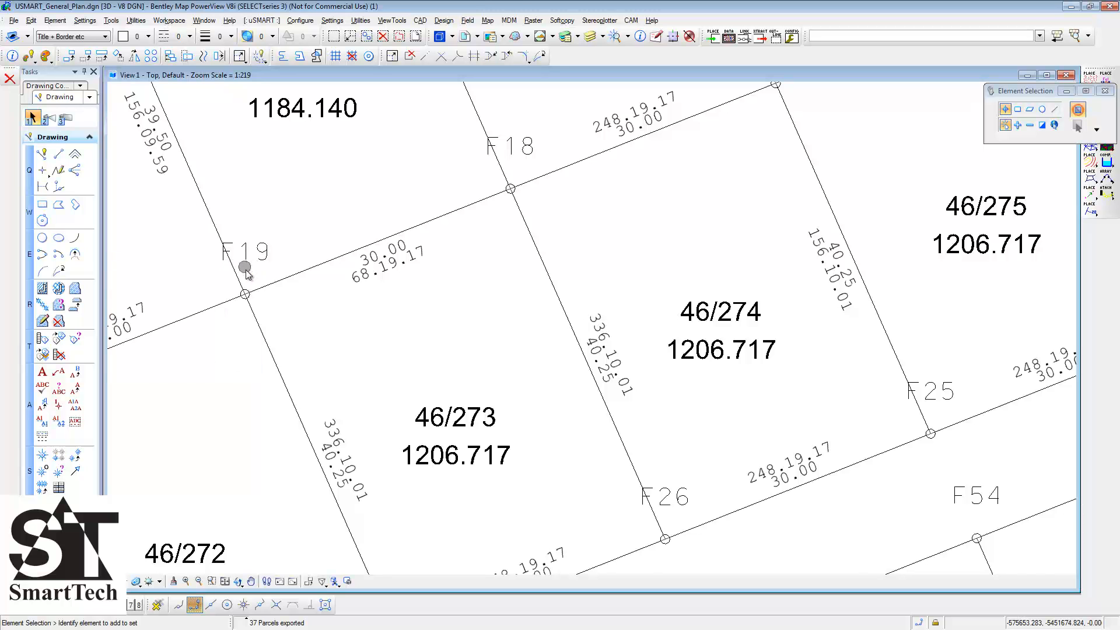
Step: Fit the view and start placing an A0 CAD Malawi profile sheet
{"action": "left_click", "coordinate": [225, 581]}
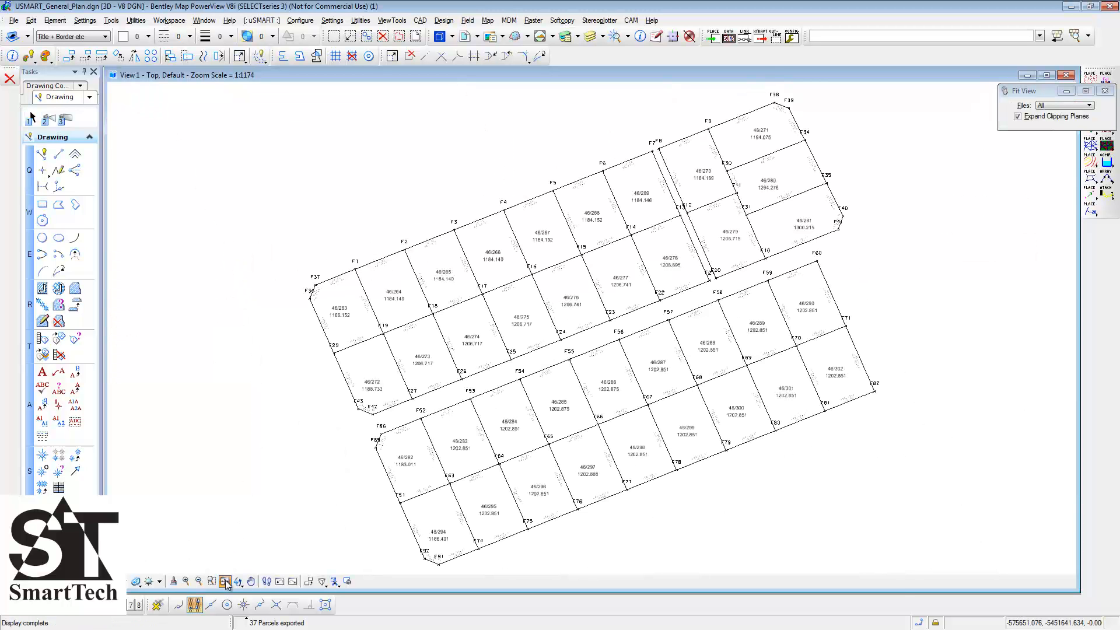
{"action": "mouse_move", "coordinate": [229, 548]}
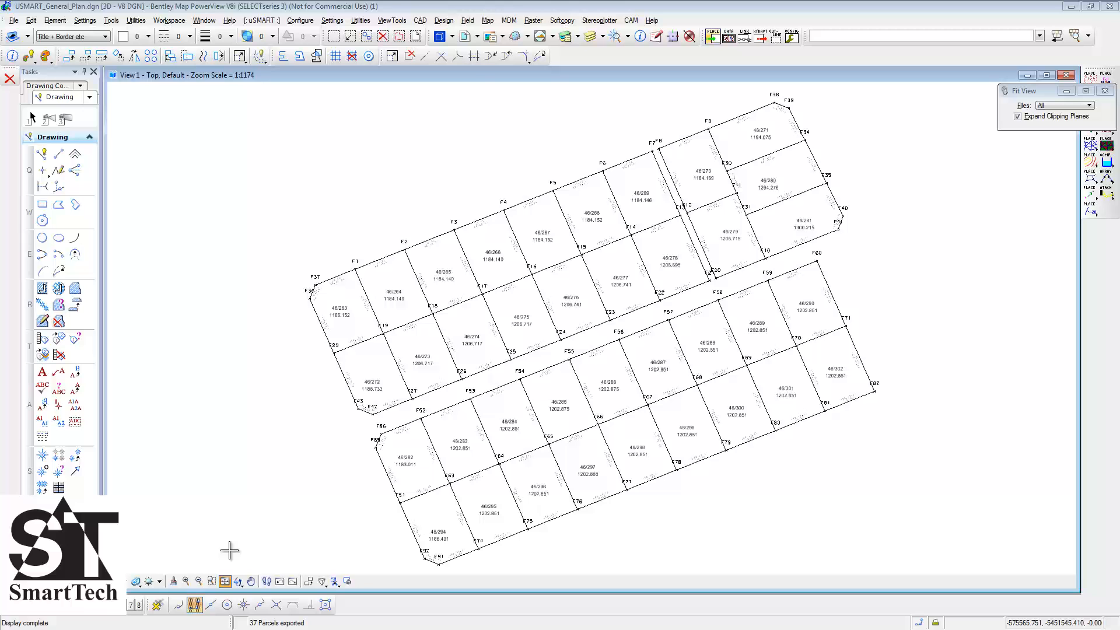
{"action": "left_click", "coordinate": [487, 19]}
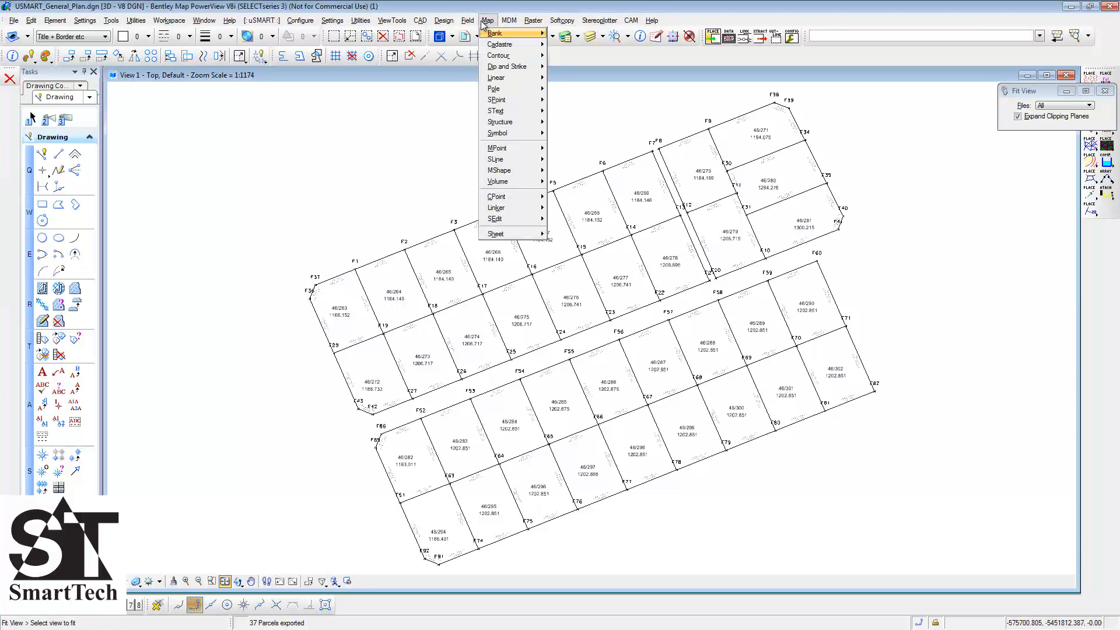
{"action": "mouse_move", "coordinate": [496, 234]}
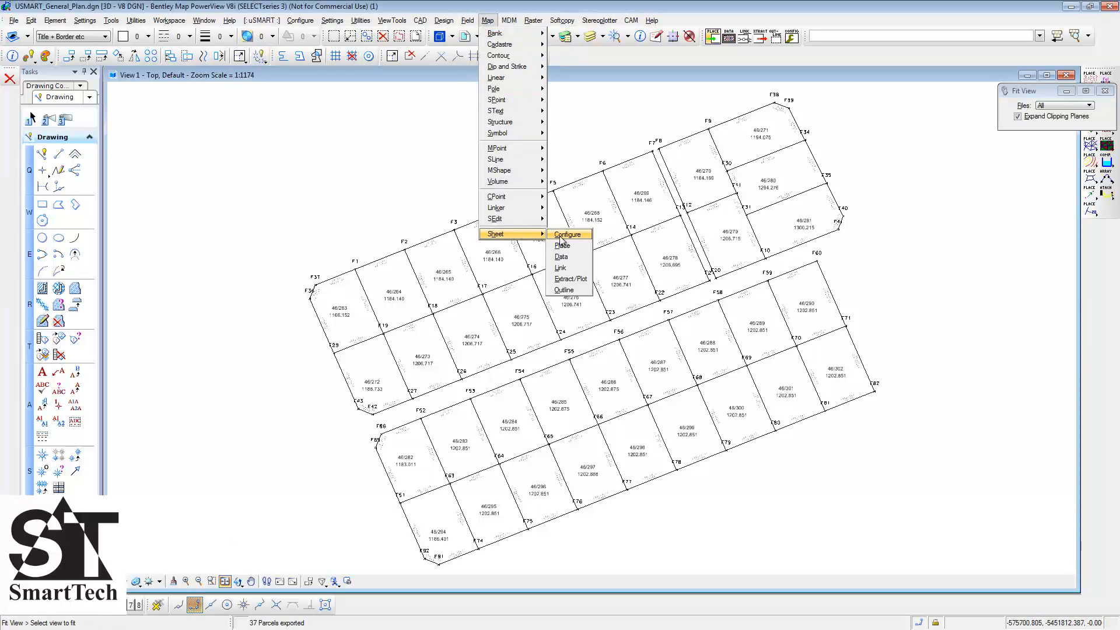
{"action": "left_click", "coordinate": [561, 244]}
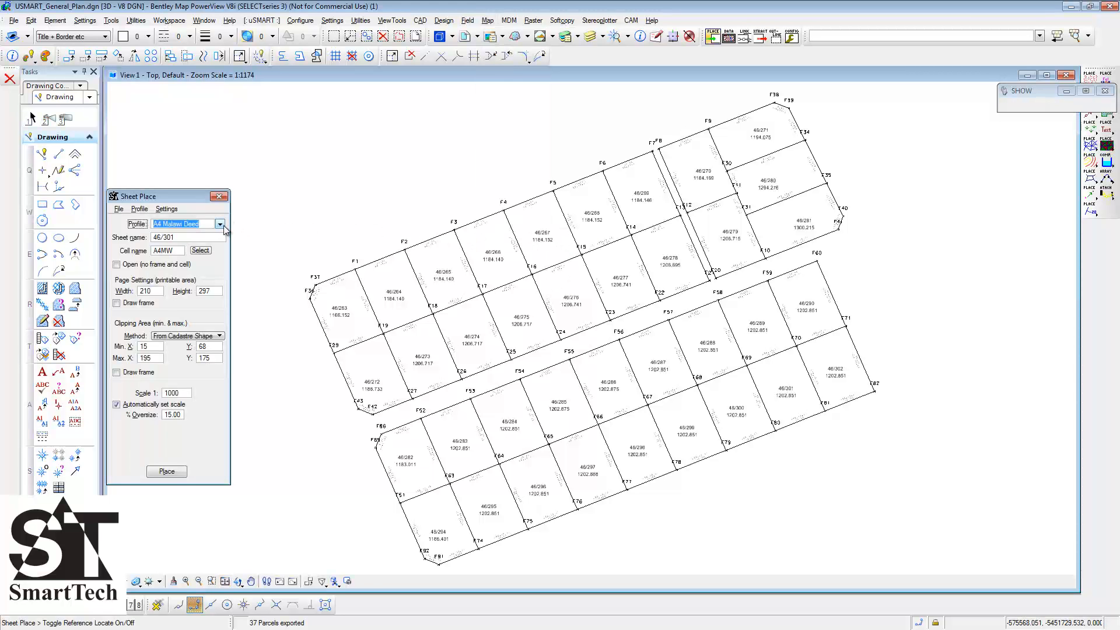
{"action": "left_click", "coordinate": [220, 224]}
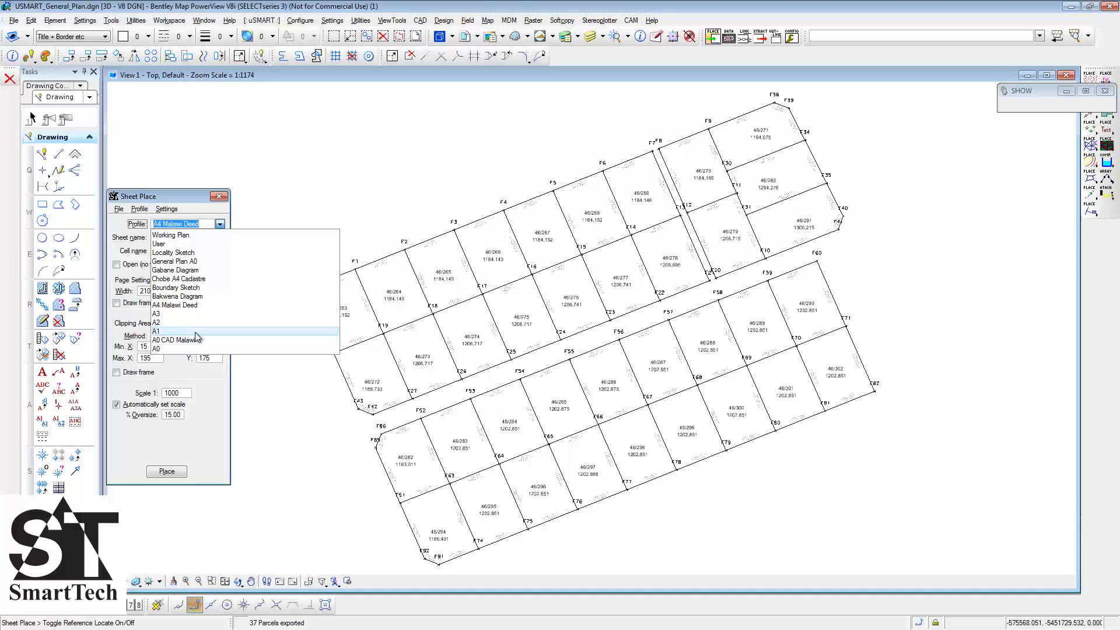
{"action": "left_click", "coordinate": [176, 340]}
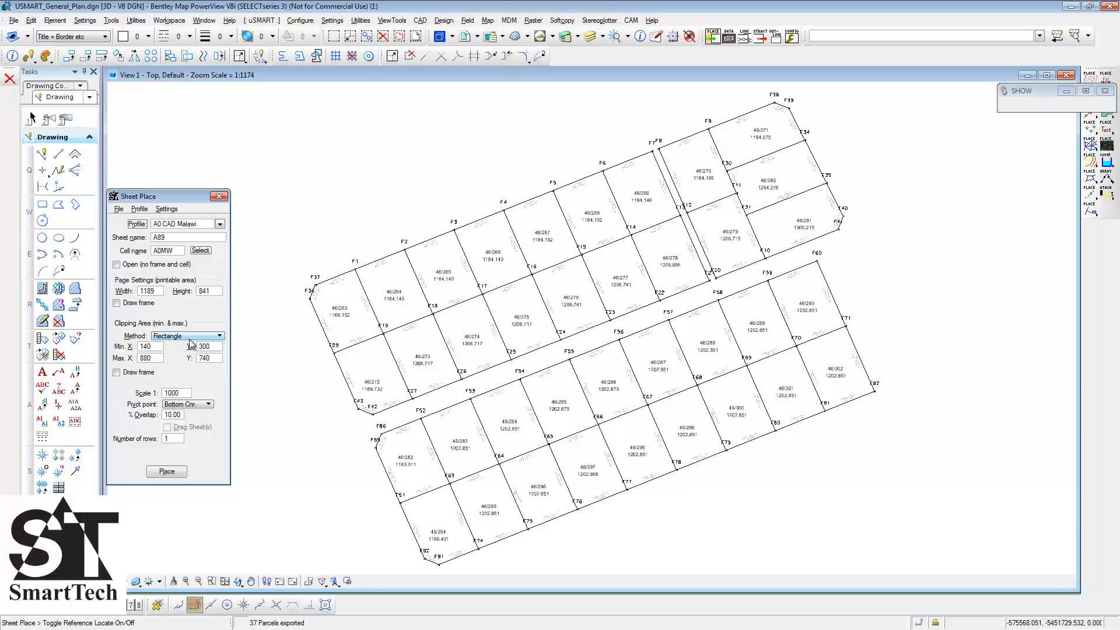
{"action": "left_click", "coordinate": [166, 471]}
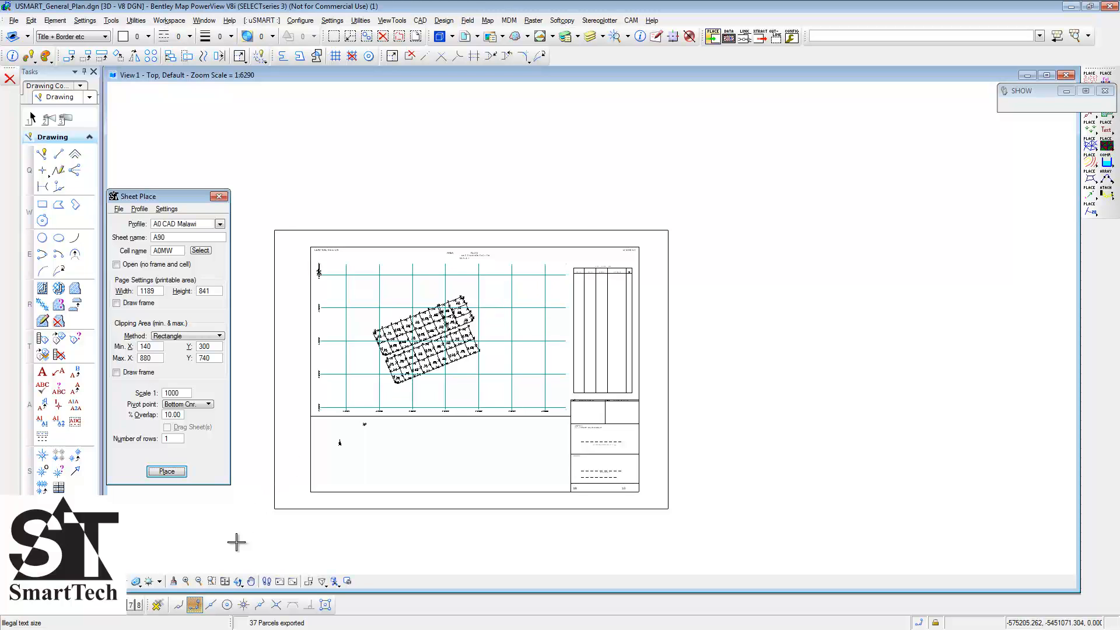
Step: Drop the A0 sheet frame around the parcel layout with a data point
{"action": "left_click", "coordinate": [224, 582]}
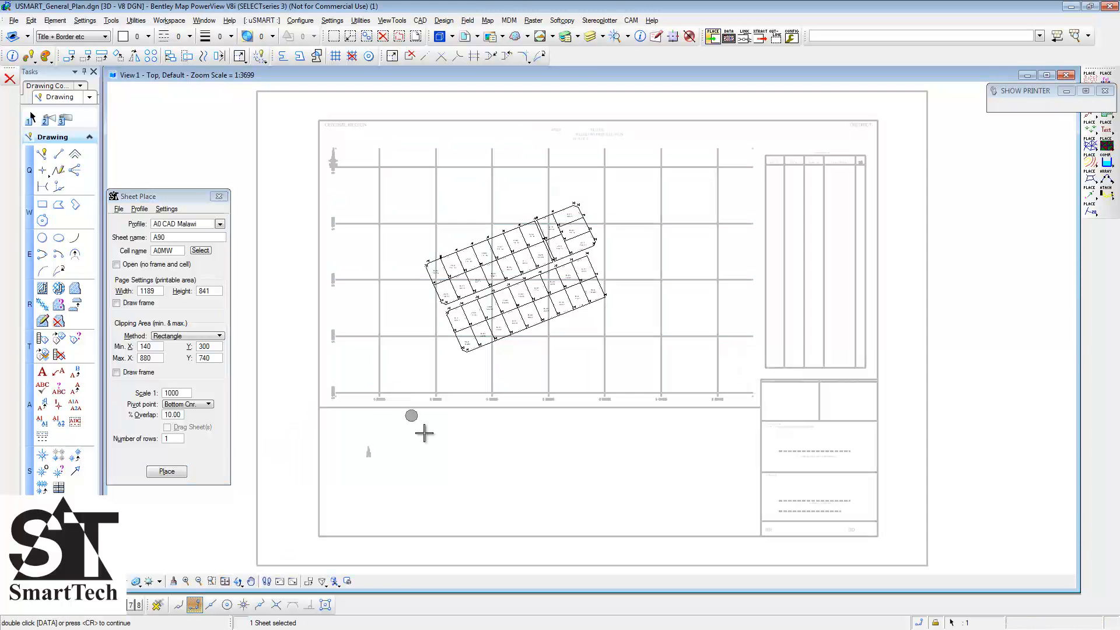
Step: Enter SR number 1 and the LILONGWE, City Centre, plots 263-302 data, applying all
{"action": "left_click", "coordinate": [166, 471]}
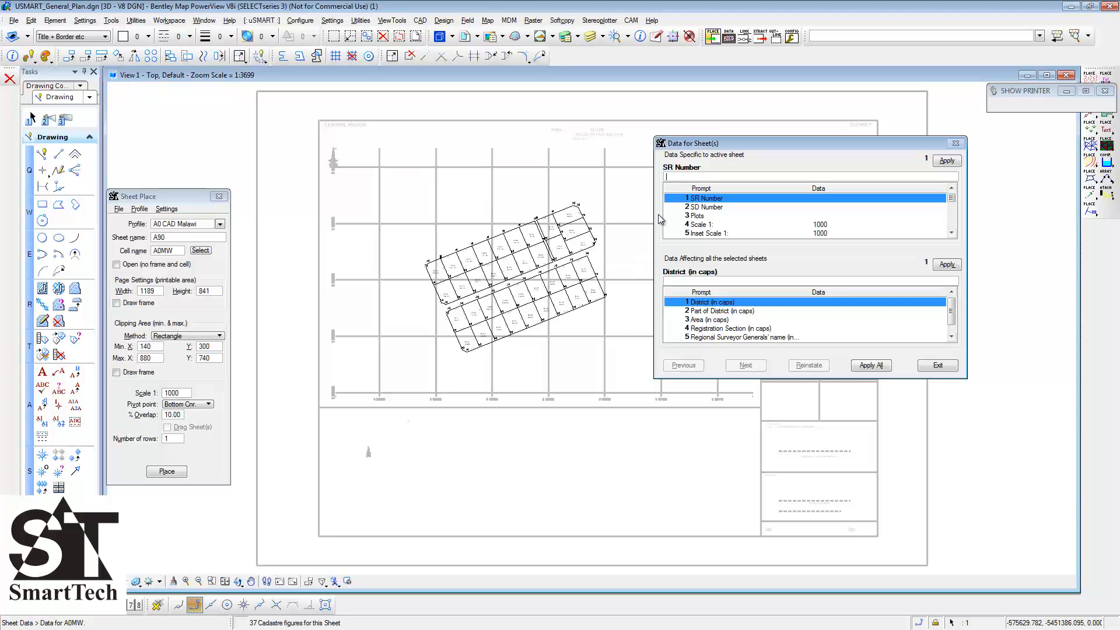
{"action": "type", "text": "1"}
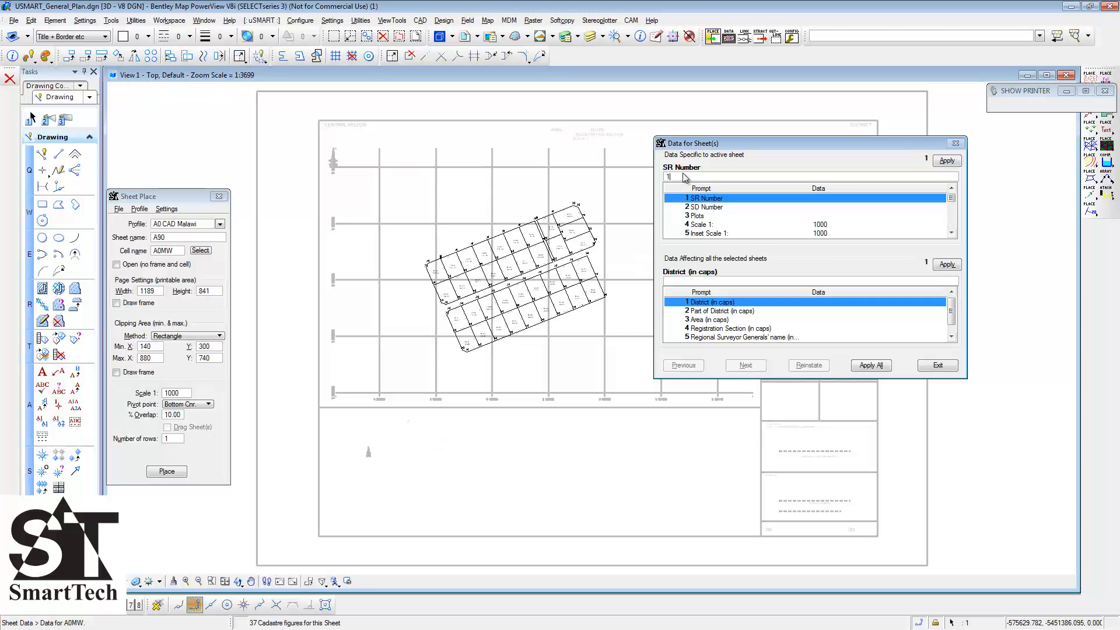
{"action": "left_click", "coordinate": [702, 224]}
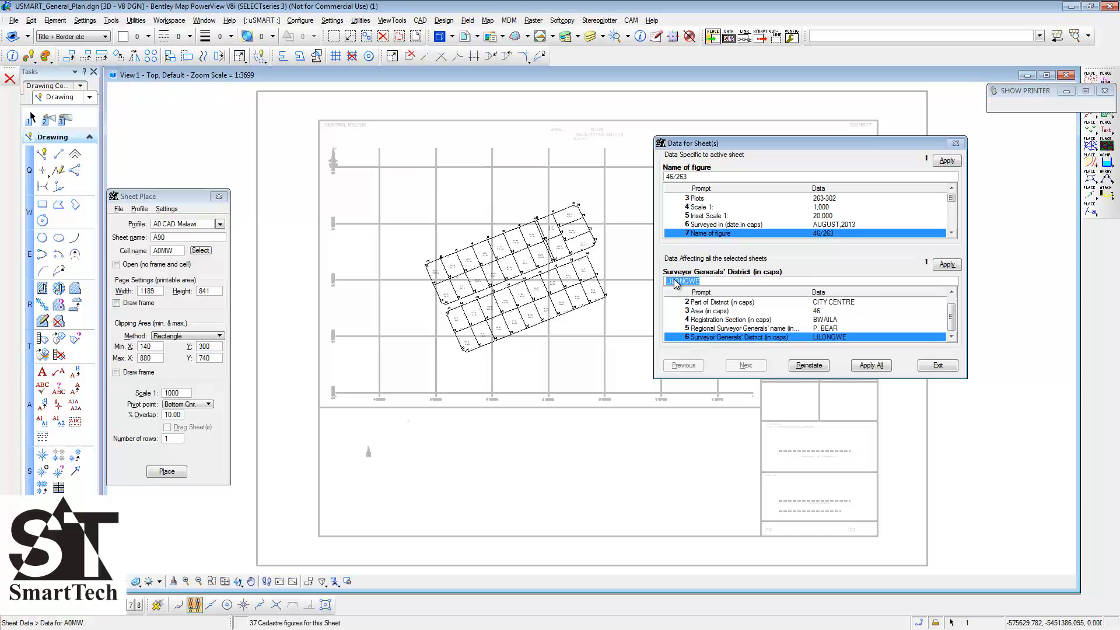
{"action": "left_click", "coordinate": [871, 365]}
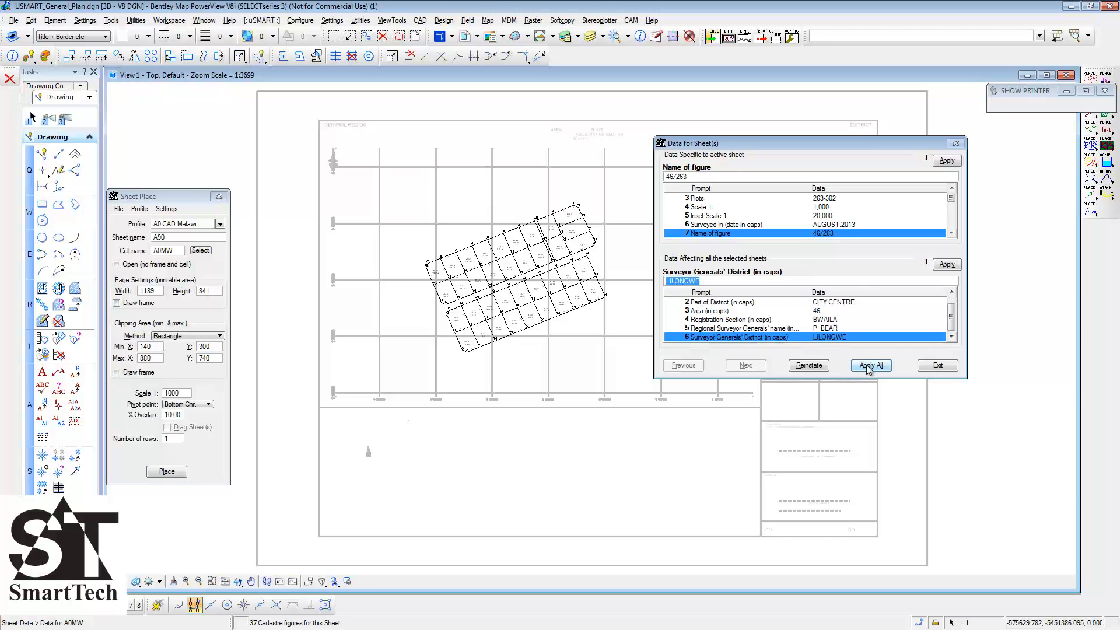
{"action": "left_click", "coordinate": [871, 365]}
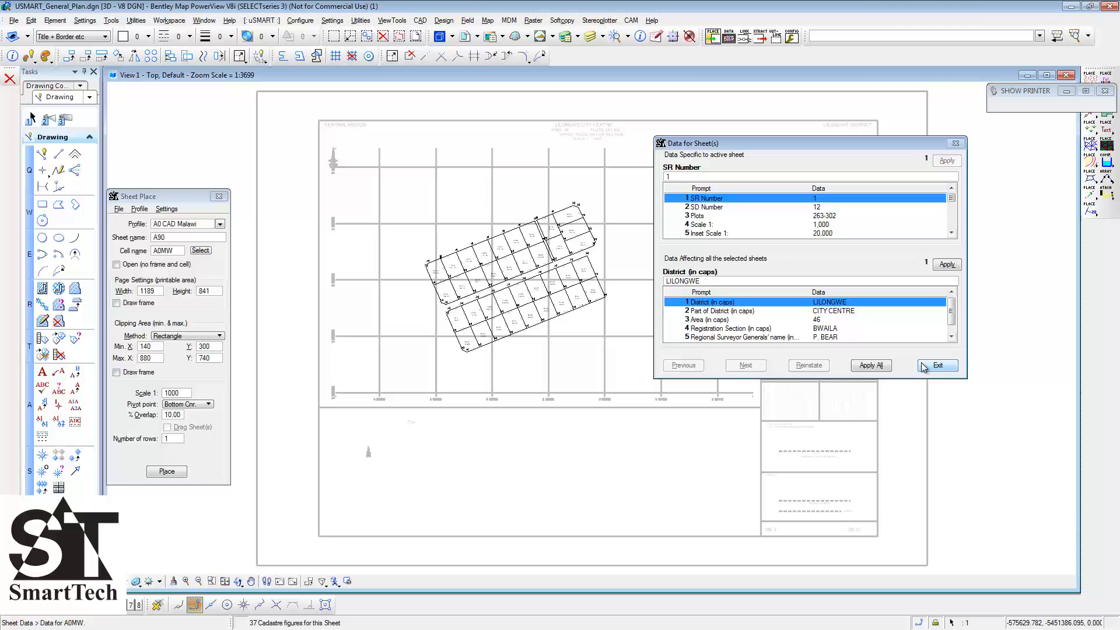
Step: Extract the A0 sheet to A89.dgn with file and PDF names from the sheet name
{"action": "left_click", "coordinate": [938, 366]}
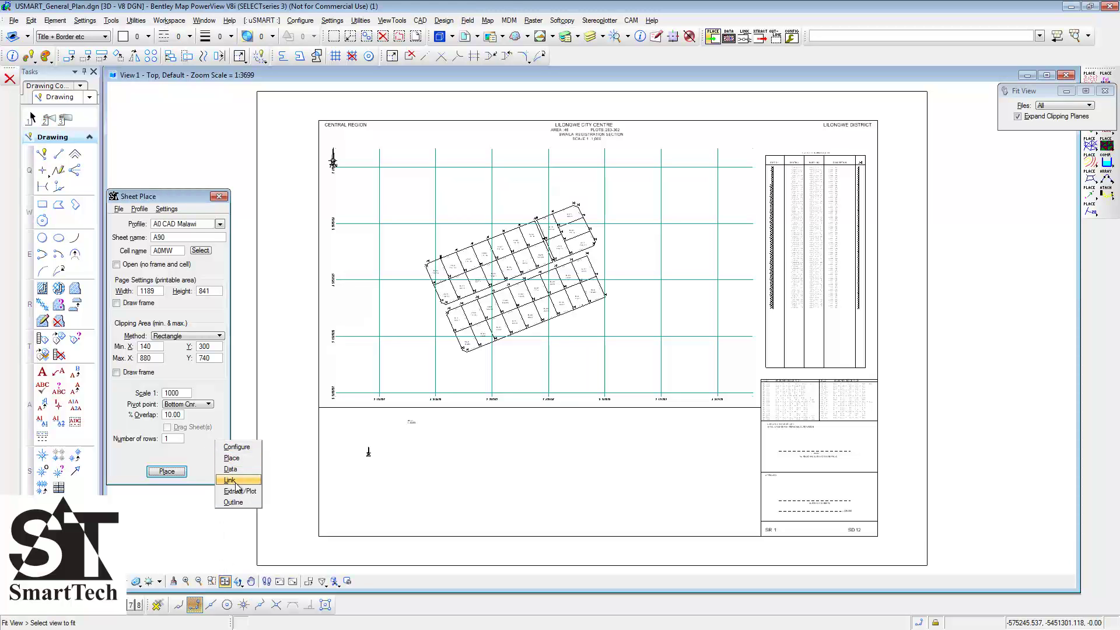
{"action": "left_click", "coordinate": [239, 491]}
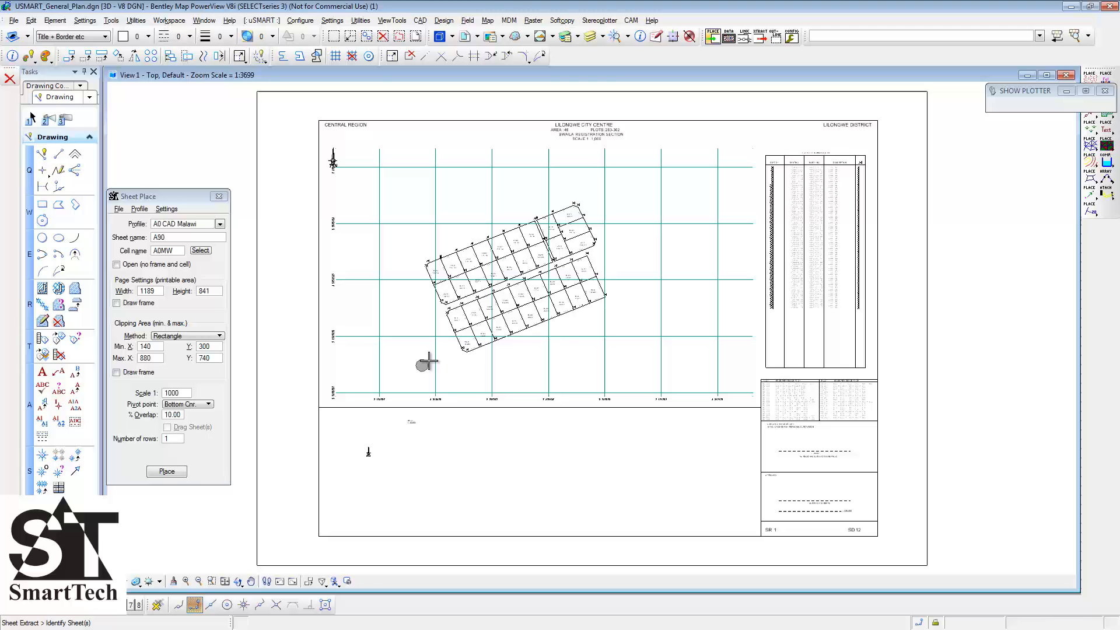
{"action": "left_click", "coordinate": [167, 471]}
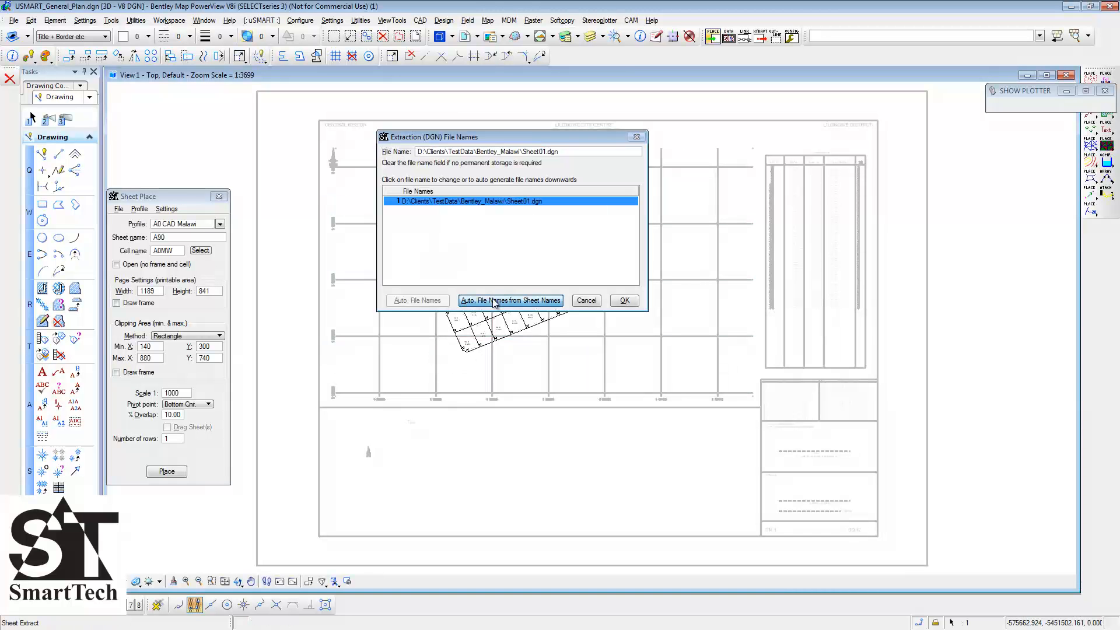
{"action": "left_click", "coordinate": [511, 300]}
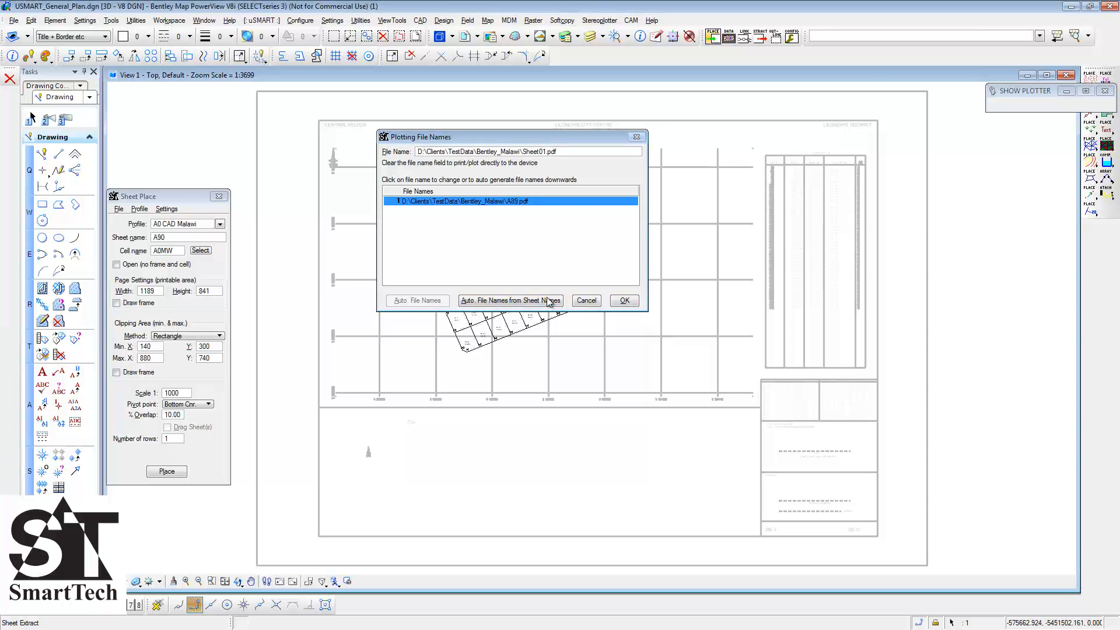
{"action": "left_click", "coordinate": [624, 301]}
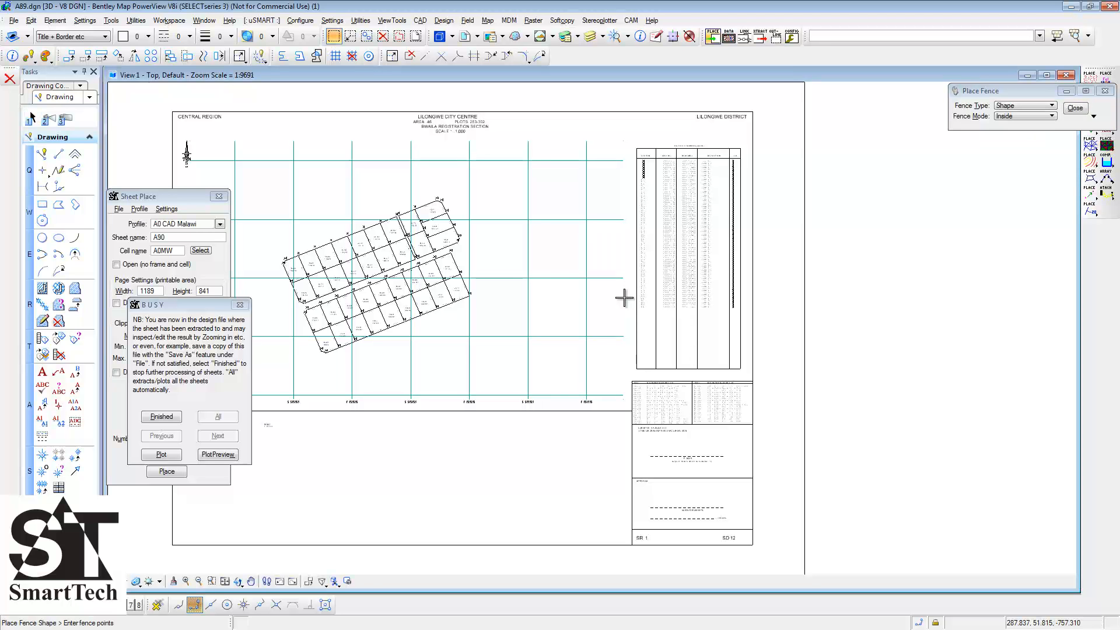
Step: Close Sheet Place, preview the A89 sheet, and plot it to PDF
{"action": "left_click", "coordinate": [240, 305]}
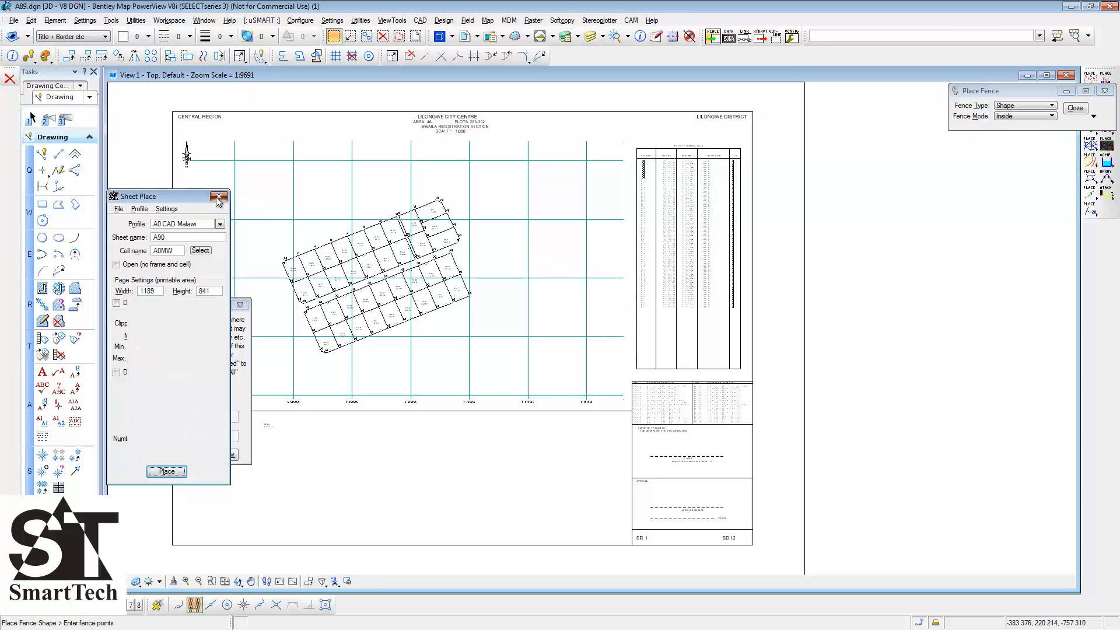
{"action": "left_click", "coordinate": [166, 471]}
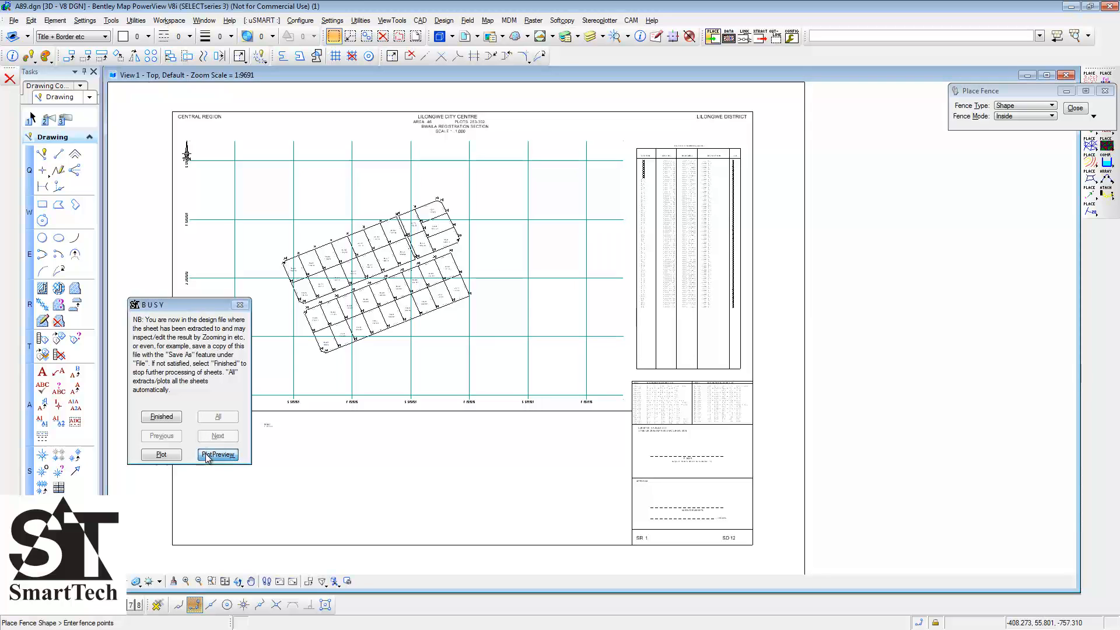
{"action": "left_click", "coordinate": [217, 455]}
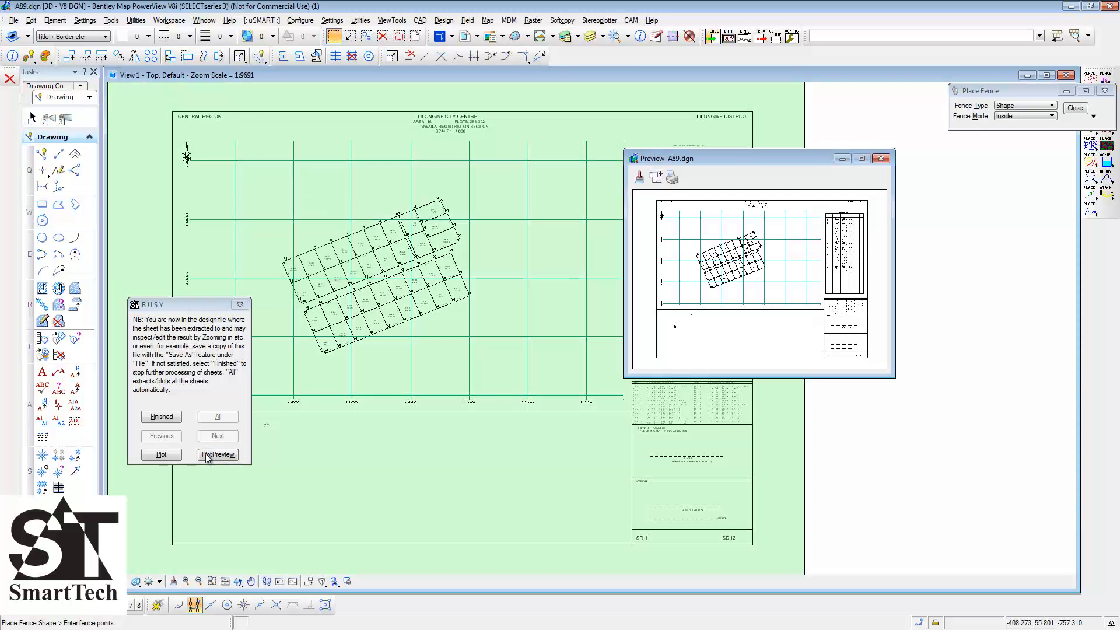
{"action": "left_click", "coordinate": [162, 454]}
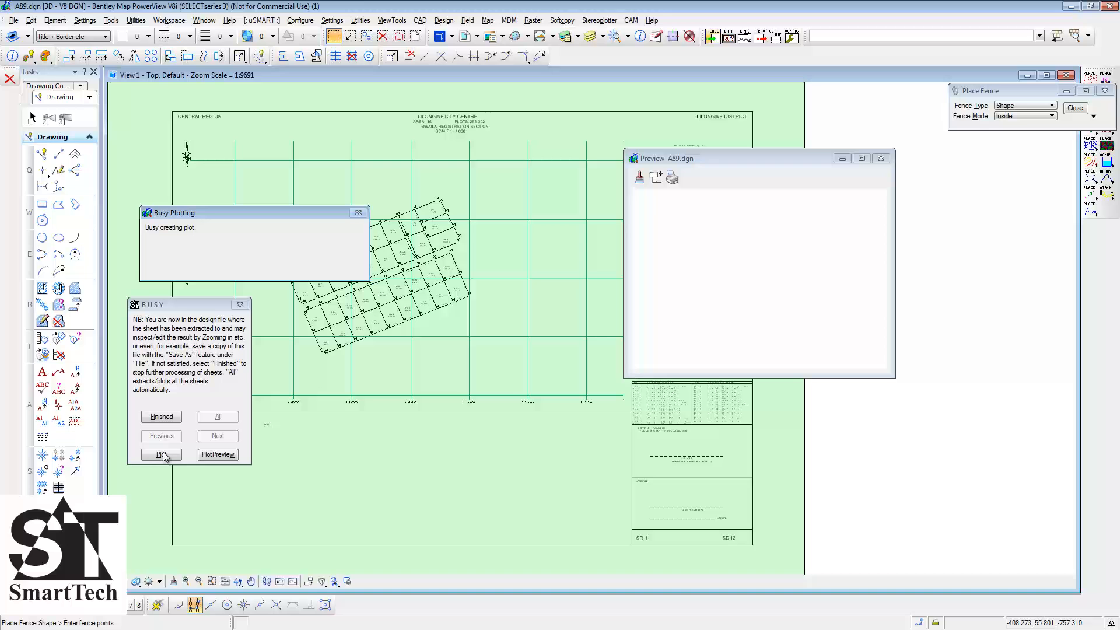
{"action": "left_click", "coordinate": [161, 454]}
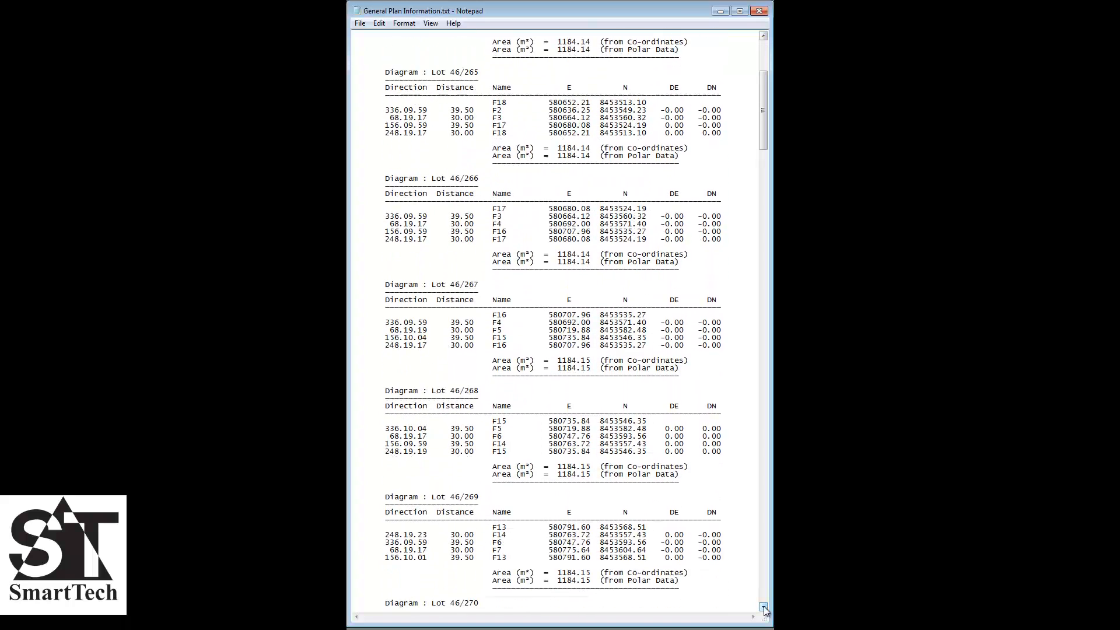
Step: Scroll through General Plan Information.txt in Notepad to review the lot diagrams
{"action": "scroll", "scroll_direction": "down", "scroll_amount": 3}
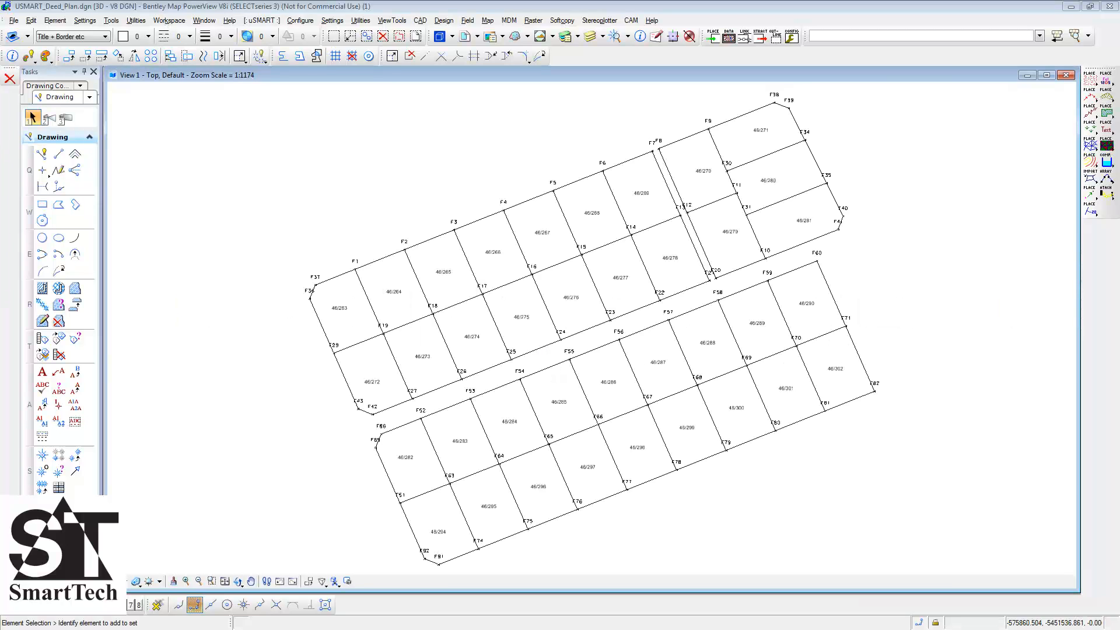
{"action": "mouse_move", "coordinate": [884, 282]}
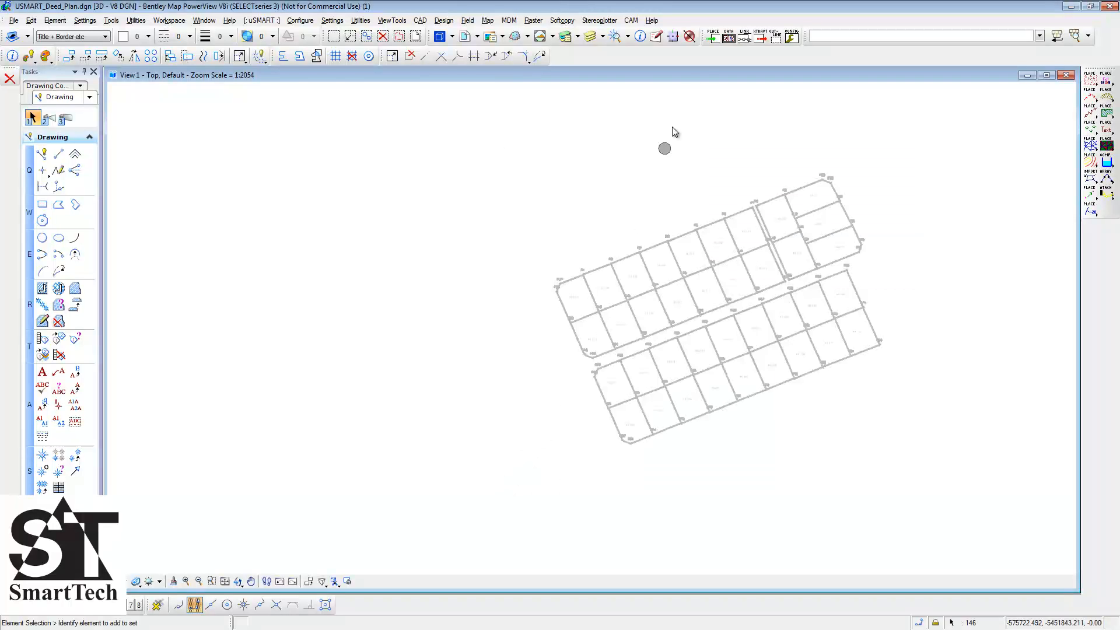
Step: Place A4 Malawi Deed sheets on the selected parcels using the From Cadastre Shape option
{"action": "left_click", "coordinate": [714, 38]}
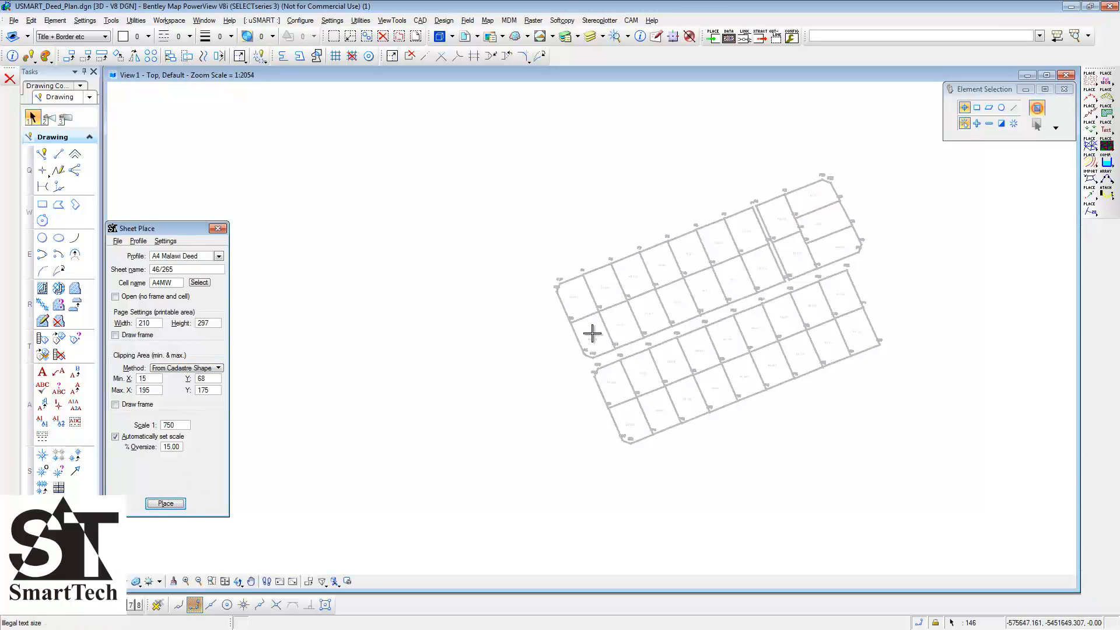
{"action": "left_click", "coordinate": [165, 504]}
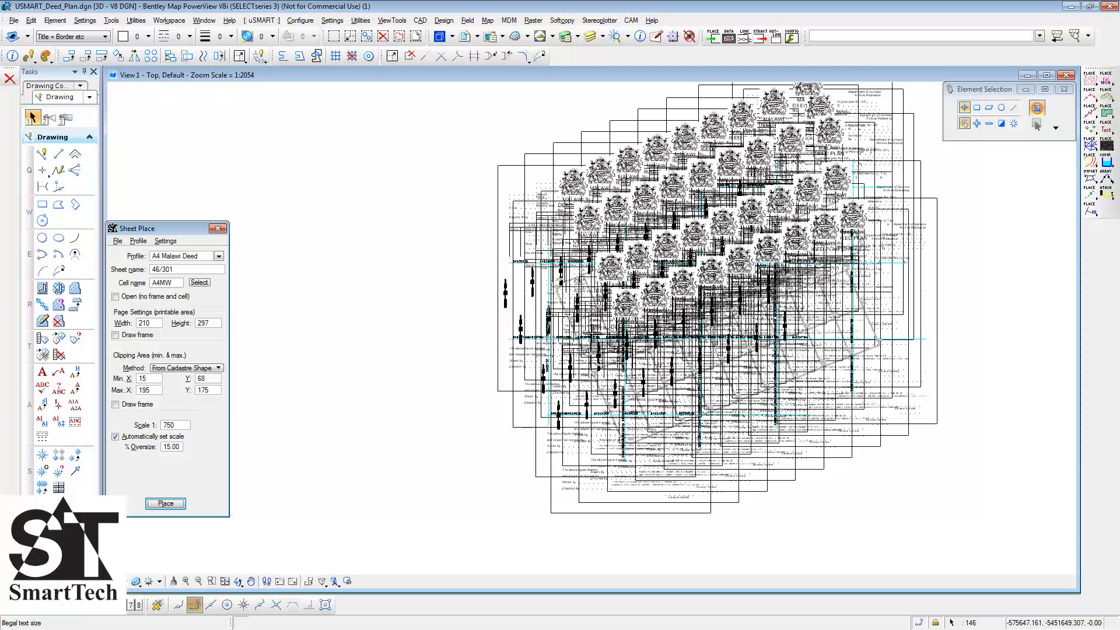
{"action": "mouse_move", "coordinate": [603, 342]}
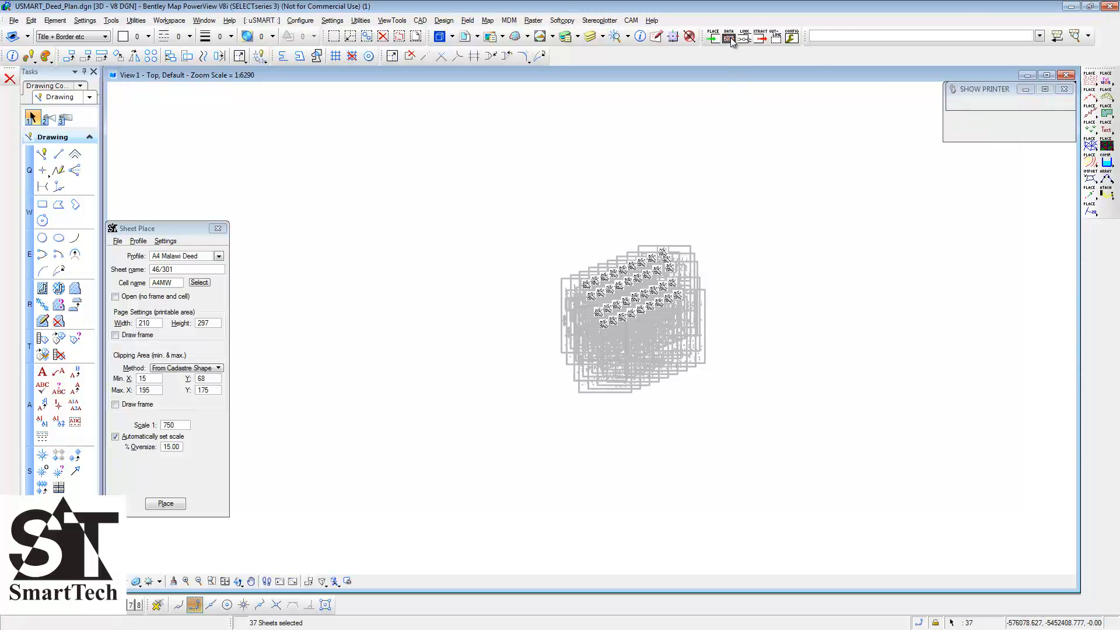
Step: Enter region CENTRAL, locality CITY CENTRE, drawn by ME, date 12.03.2015 for all sheets
{"action": "left_click", "coordinate": [166, 504]}
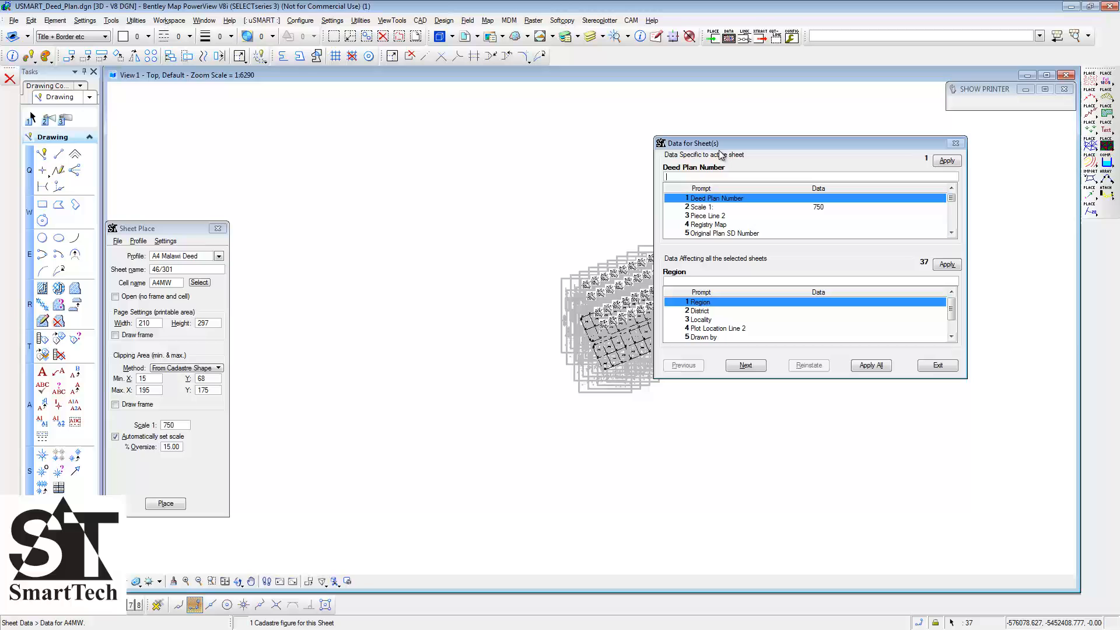
{"action": "mouse_move", "coordinate": [692, 270]}
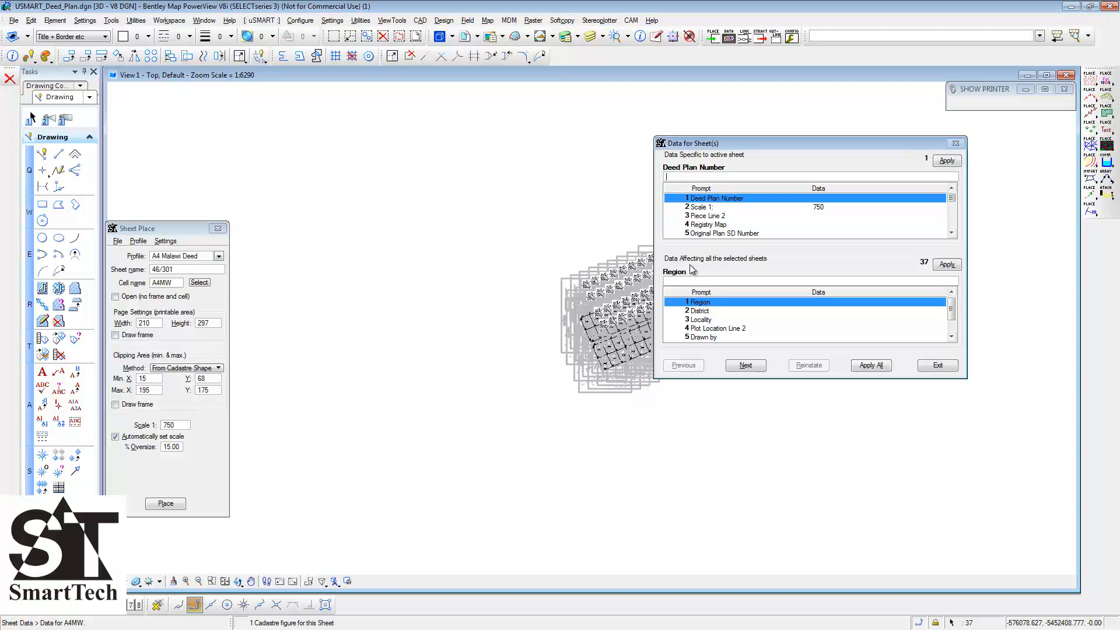
{"action": "type", "text": "C"}
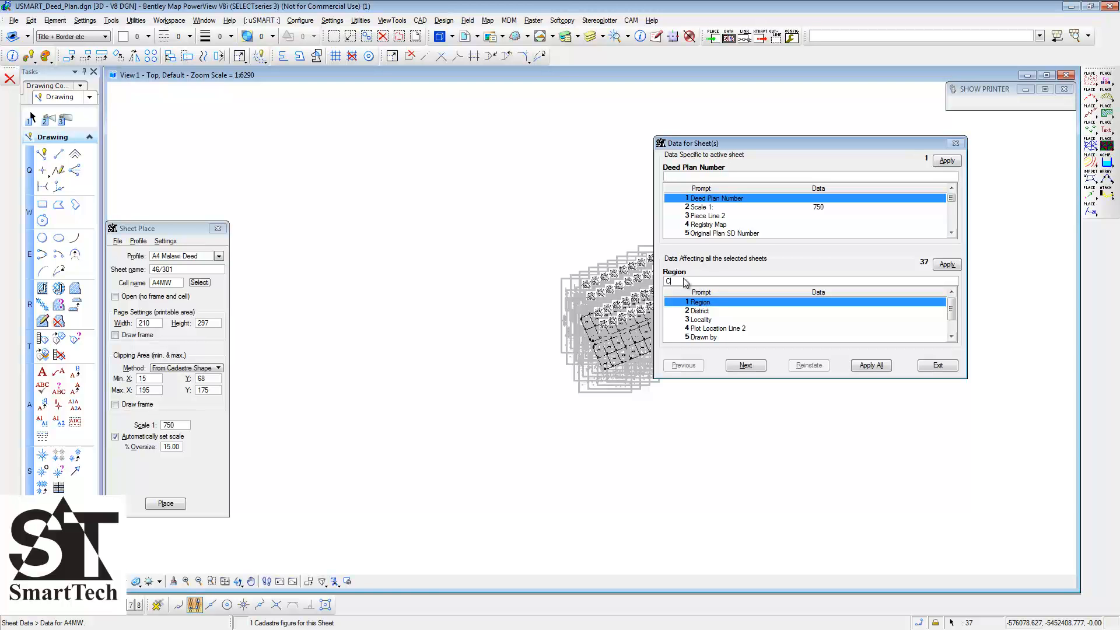
{"action": "type", "text": "ENTRAL"}
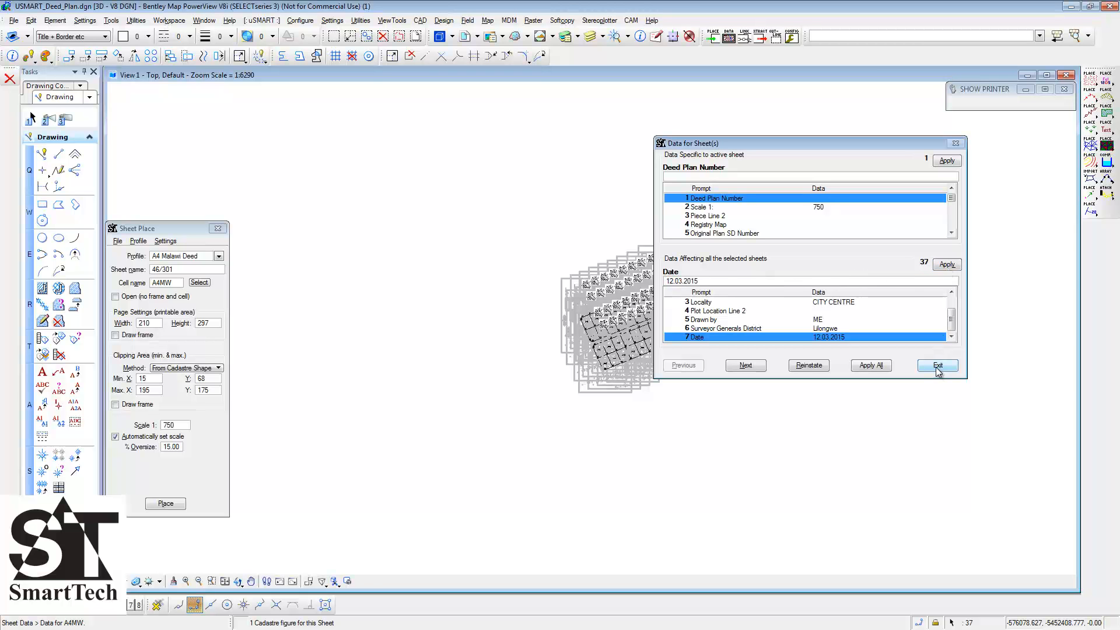
{"action": "left_click", "coordinate": [937, 365]}
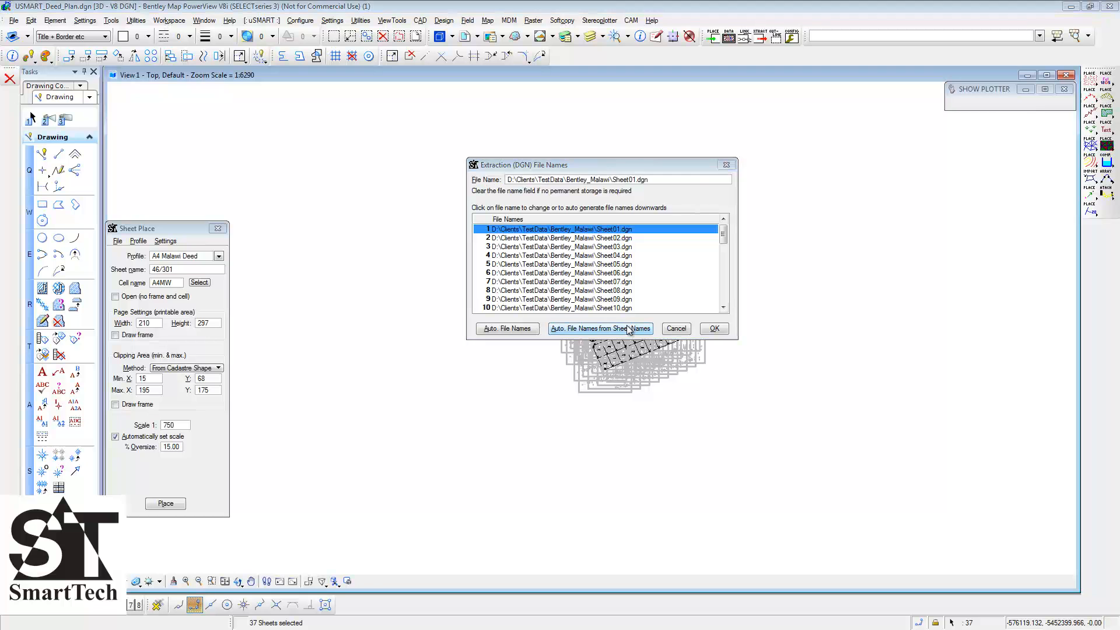
Step: Auto-name extraction files from the sheet names and accept the PDF plot file names
{"action": "left_click", "coordinate": [714, 329]}
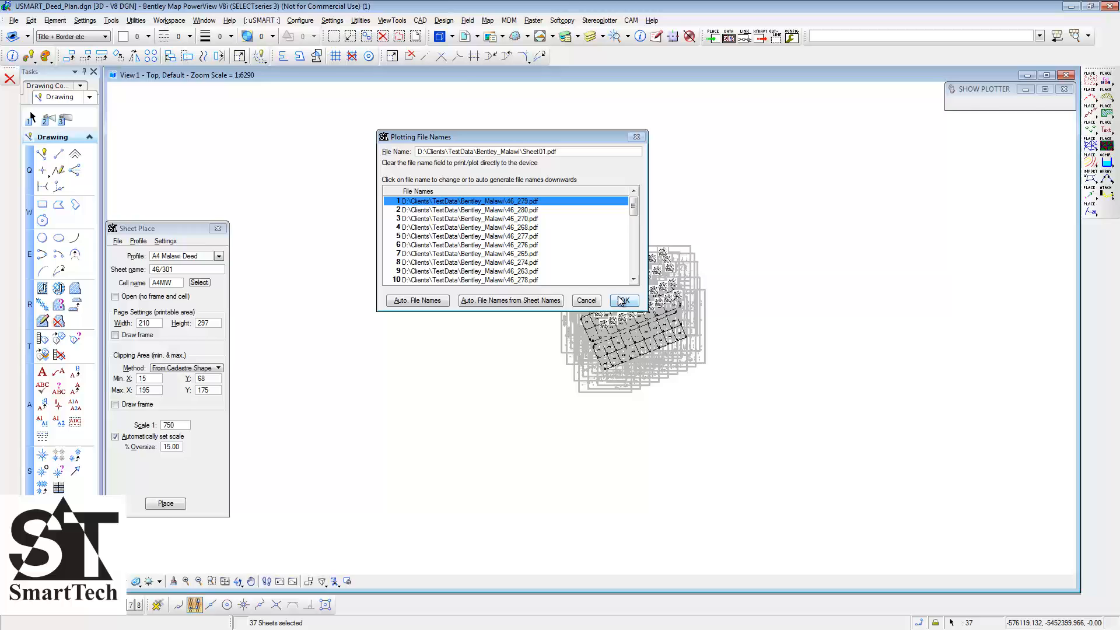
{"action": "left_click", "coordinate": [624, 300]}
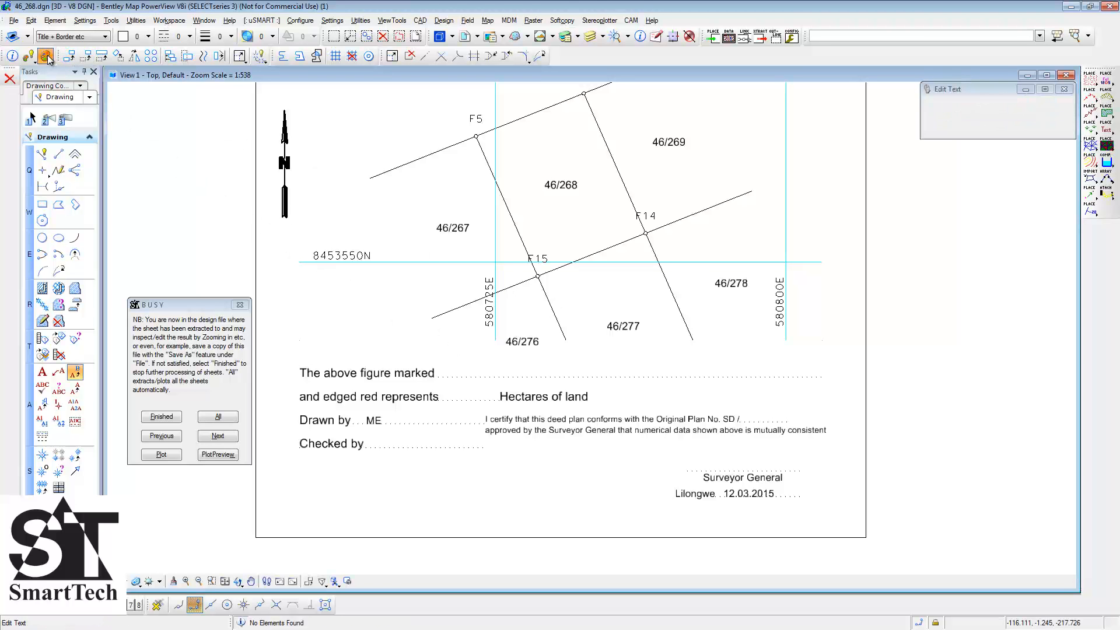
Step: Open the Data for Sheet(s) dialog in the extracted 46_268.dgn
{"action": "left_click", "coordinate": [43, 57]}
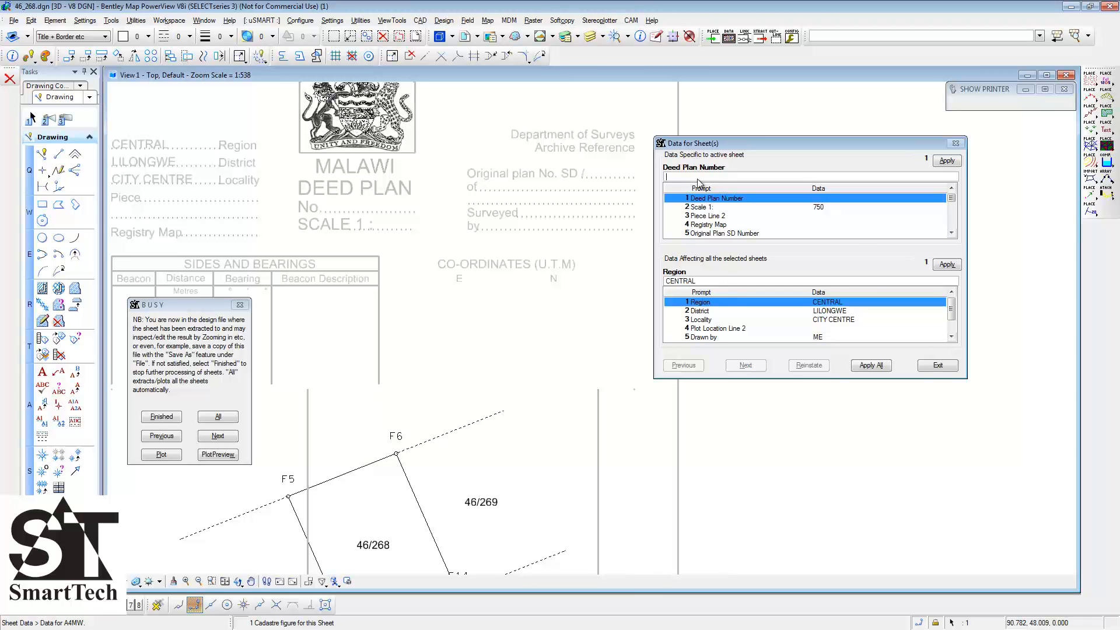
Step: Enter deed plan number 0 and the survey details, and apply them to sheet 46_268
{"action": "type", "text": "0"}
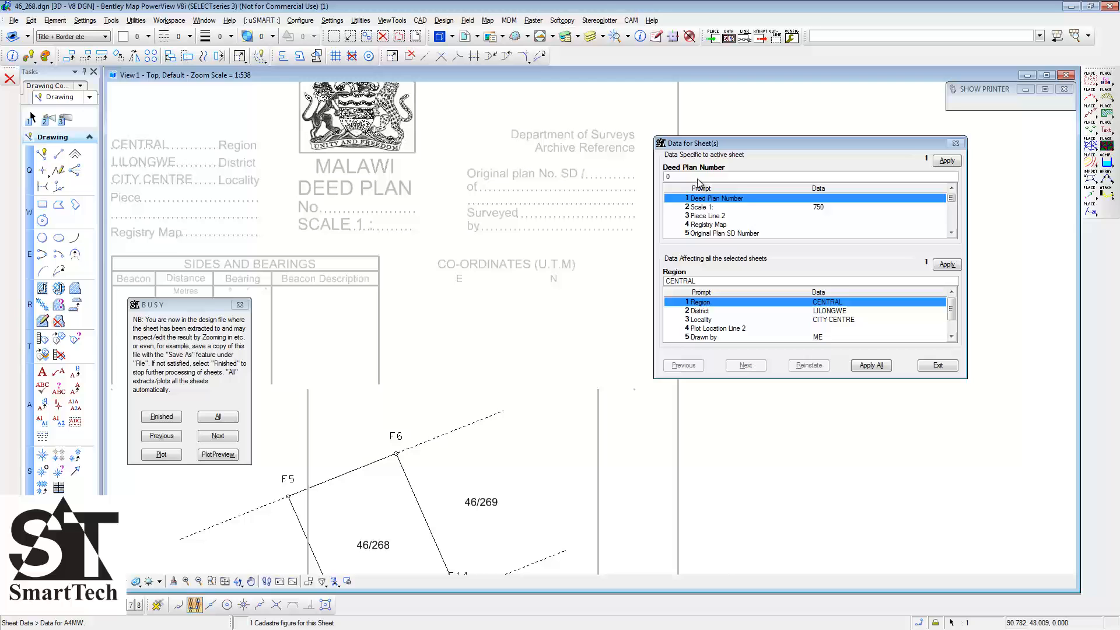
{"action": "left_click", "coordinate": [724, 234]}
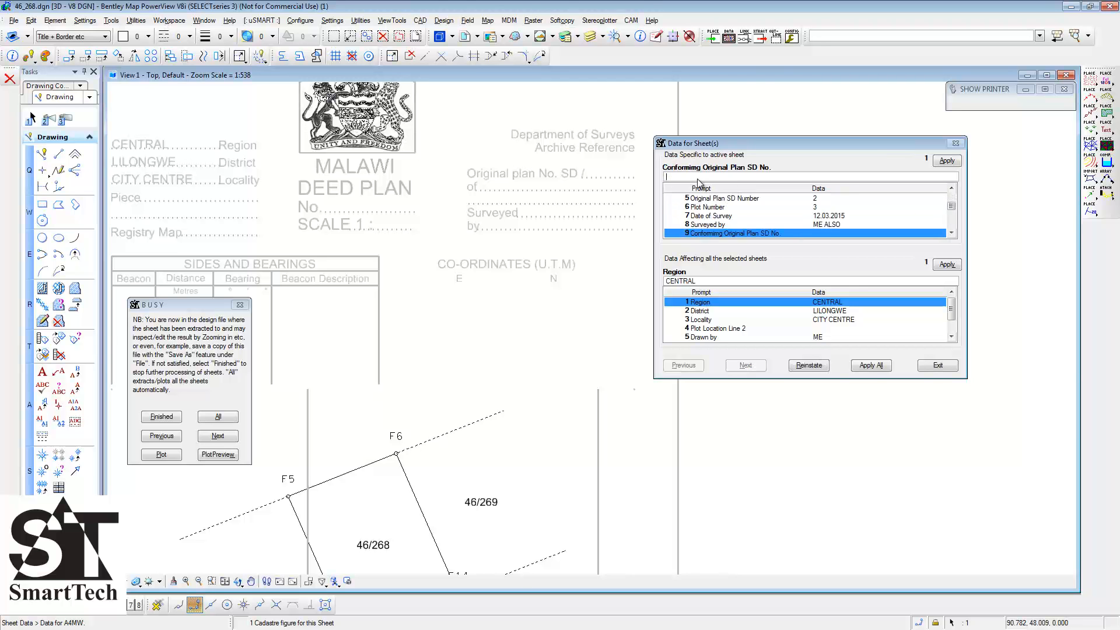
{"action": "left_click", "coordinate": [947, 160]}
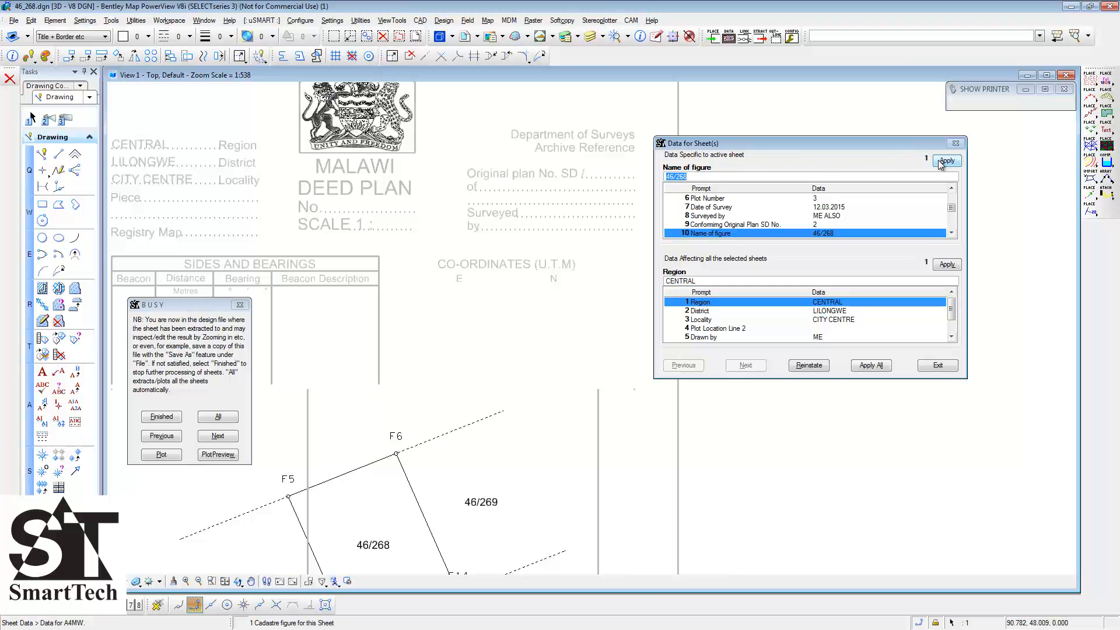
{"action": "left_click", "coordinate": [938, 365]}
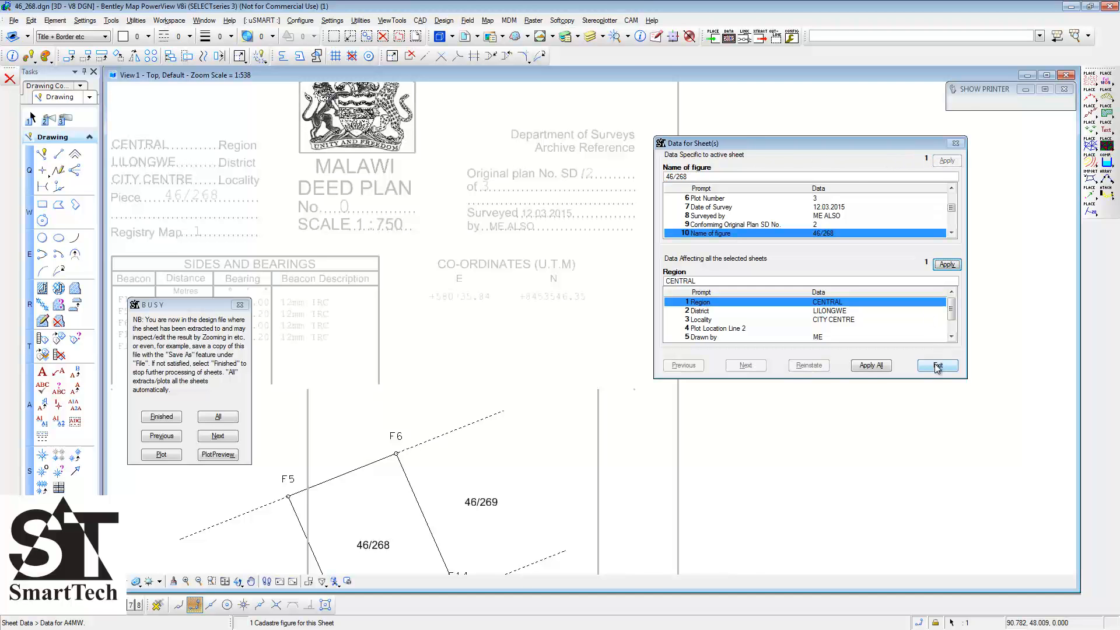
{"action": "left_click", "coordinate": [937, 365]}
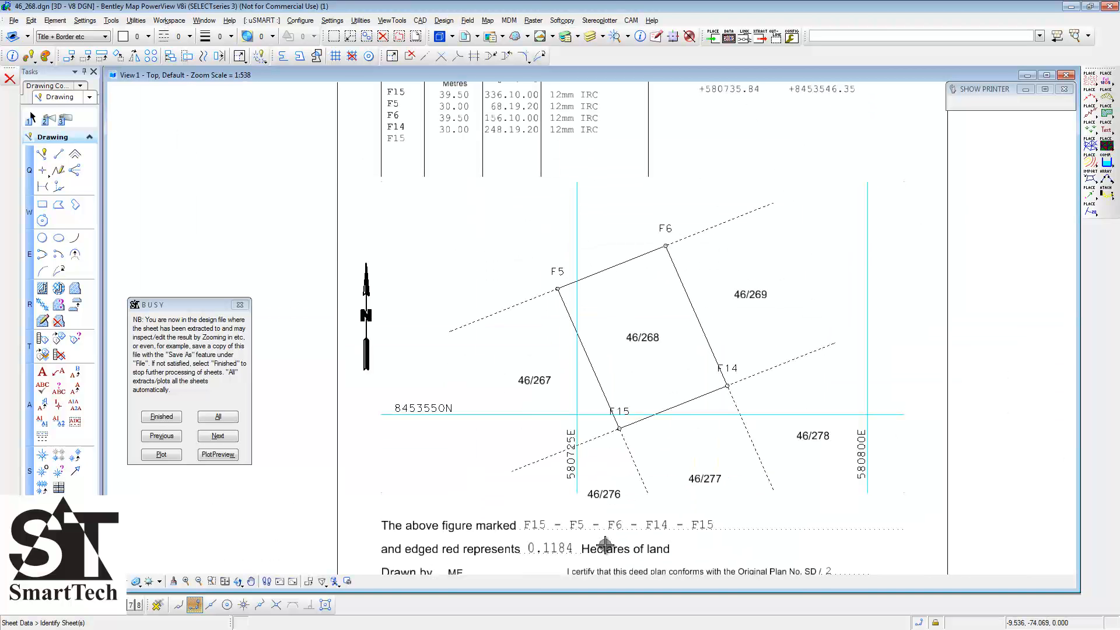
Step: Preview deed plan 46_268 as a page and plot it to PDF
{"action": "left_click", "coordinate": [218, 454]}
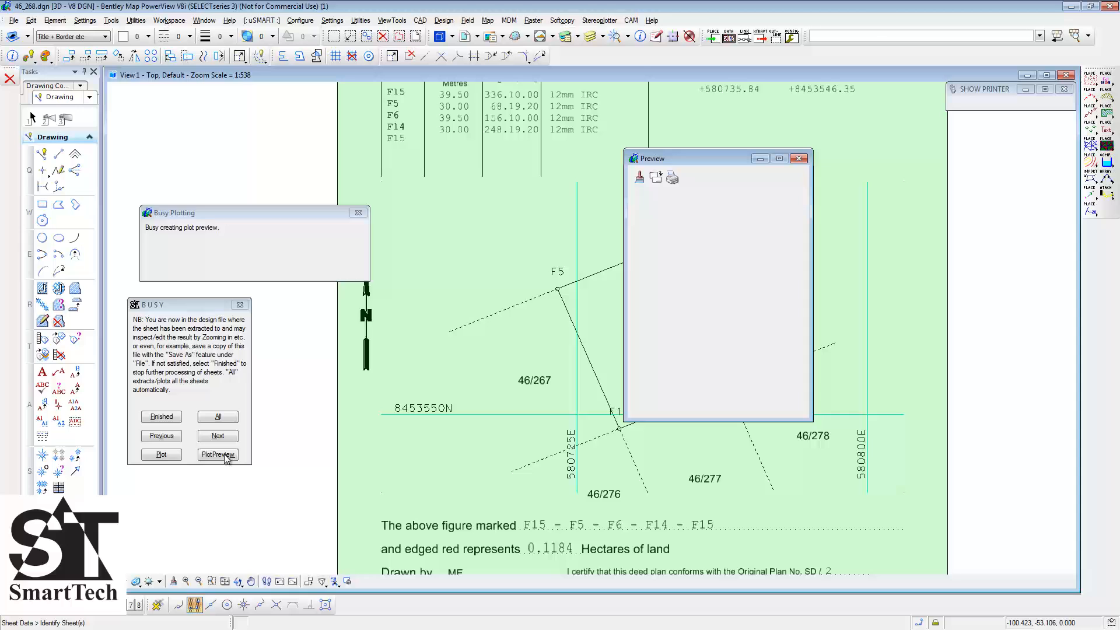
{"action": "left_click", "coordinate": [217, 454]}
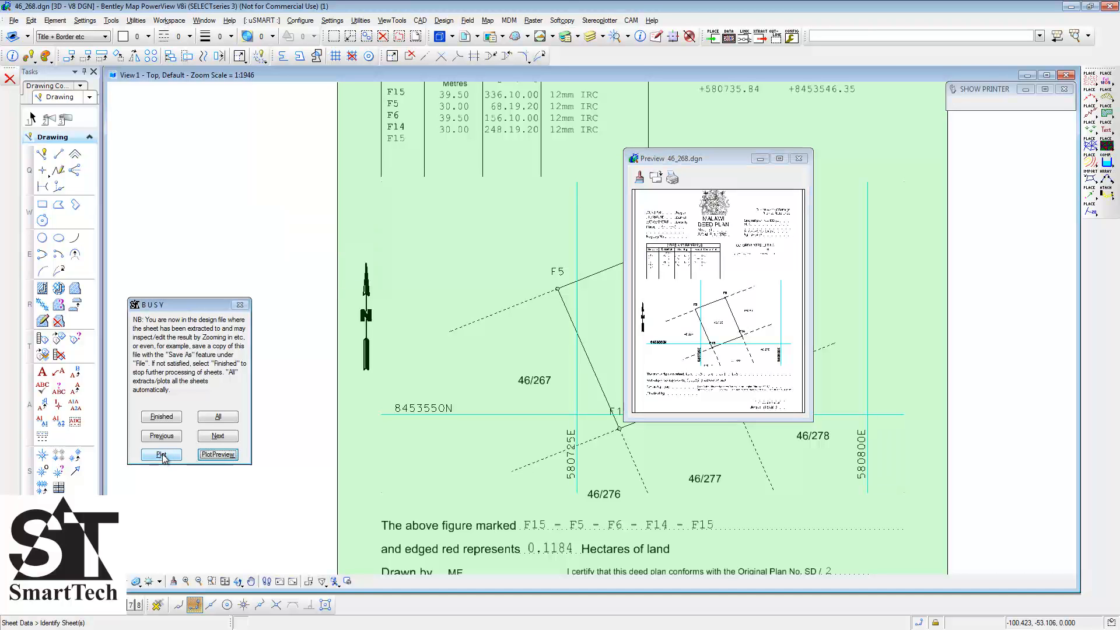
{"action": "left_click", "coordinate": [161, 454]}
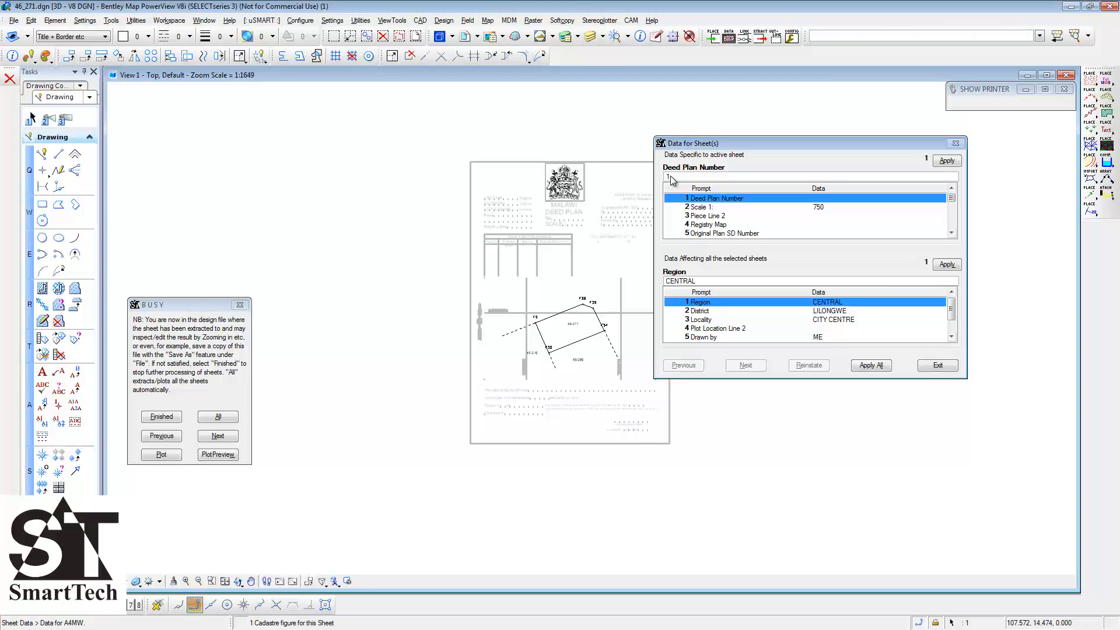
Step: Fill in and apply deed plan 46_271's sheet data, then preview it for plotting
{"action": "left_click", "coordinate": [709, 224]}
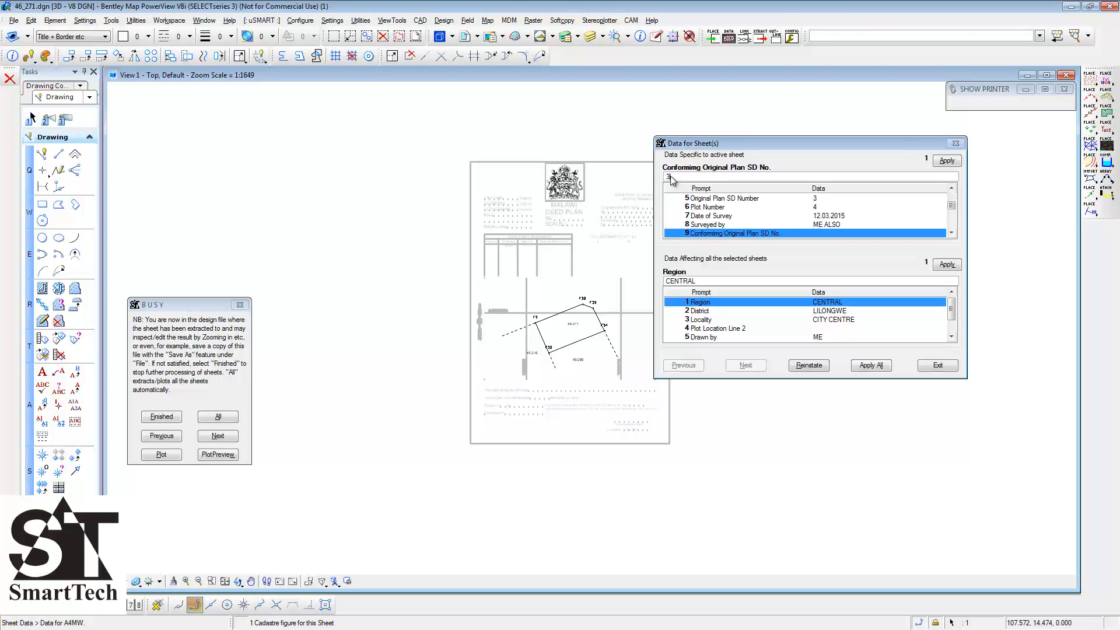
{"action": "left_click", "coordinate": [946, 160]}
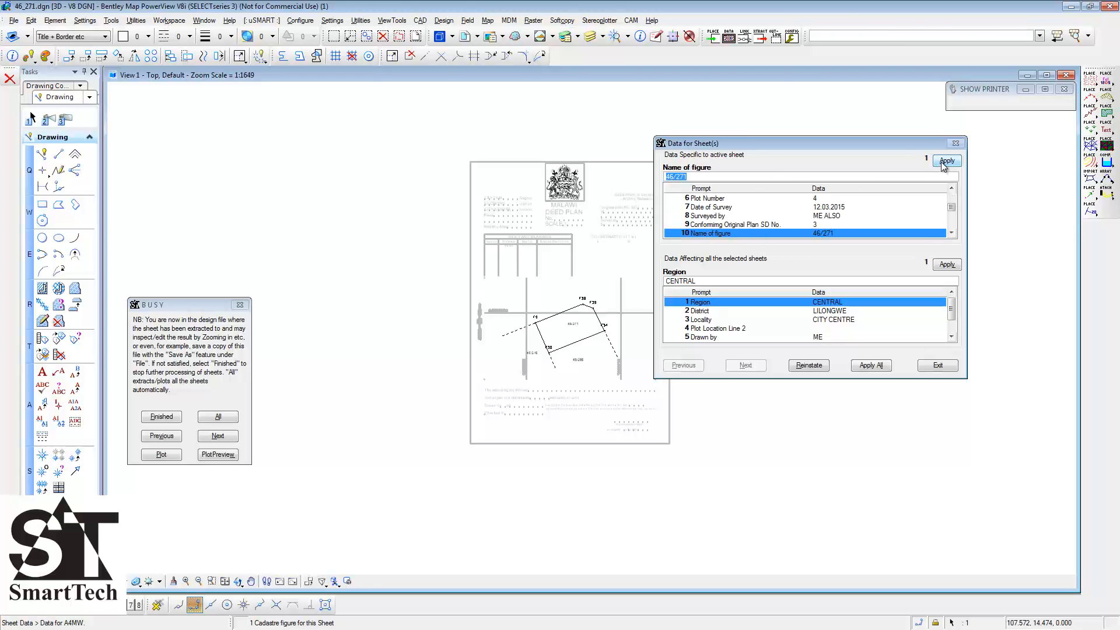
{"action": "left_click", "coordinate": [947, 160]}
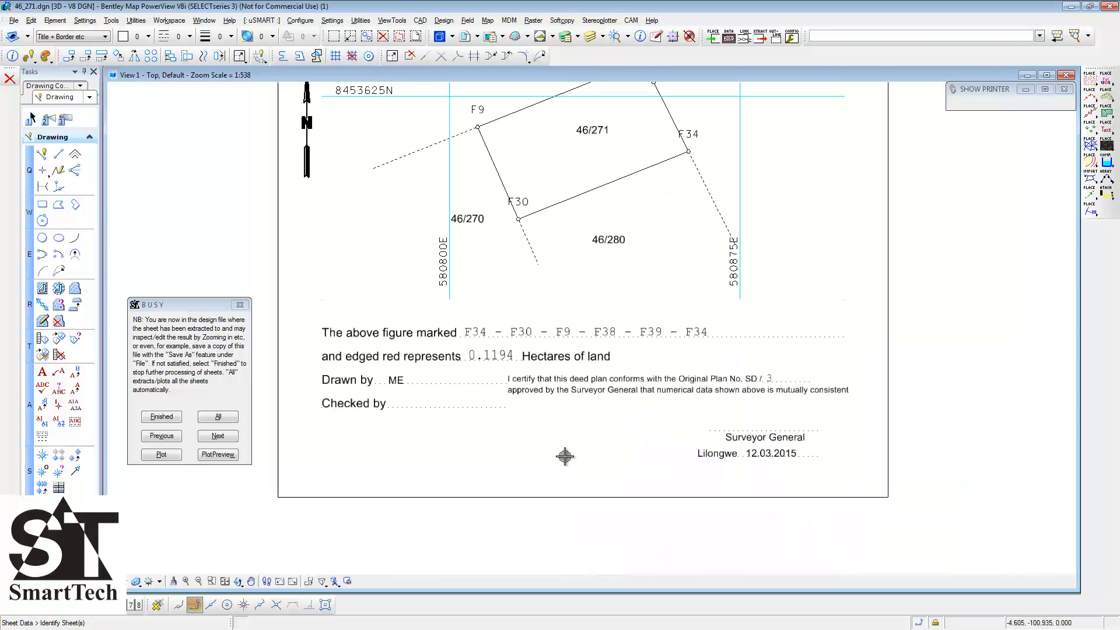
{"action": "left_click", "coordinate": [218, 454]}
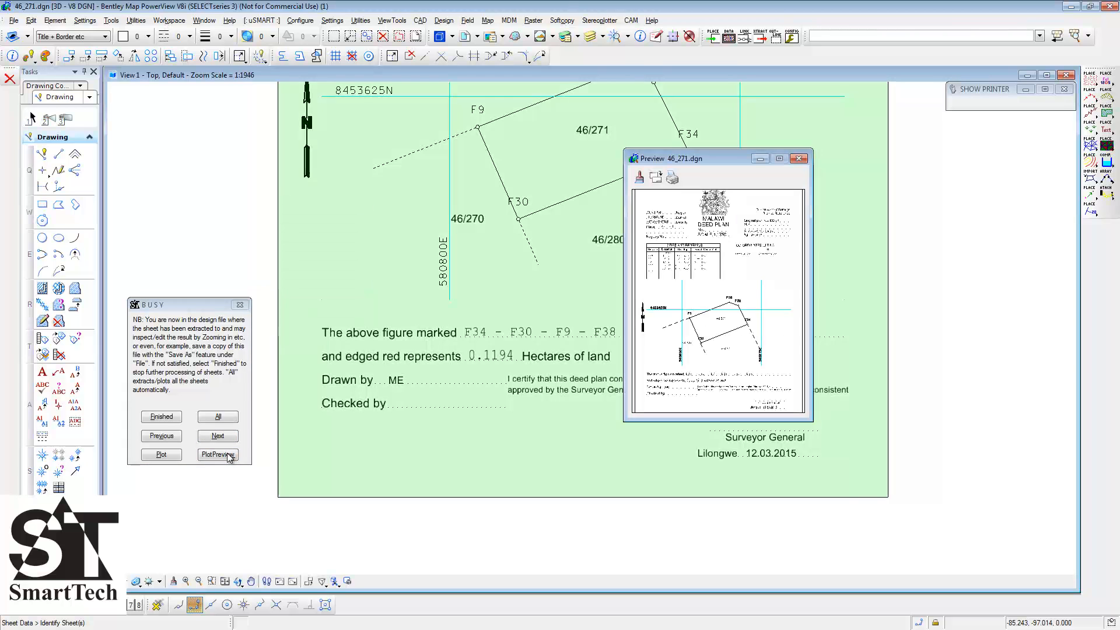
{"action": "left_click", "coordinate": [217, 455]}
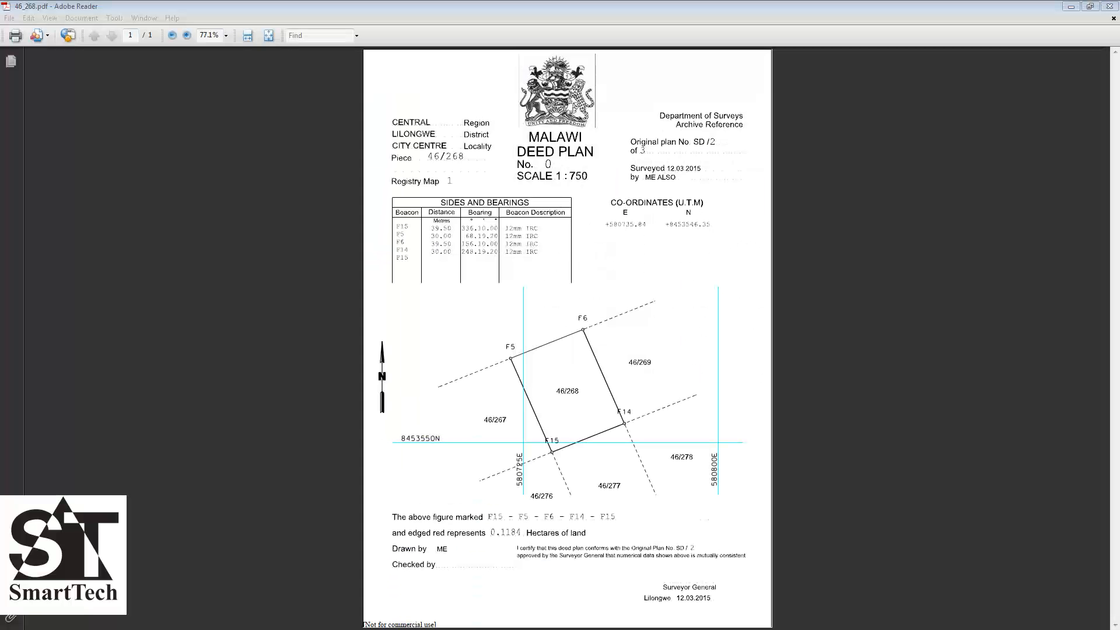